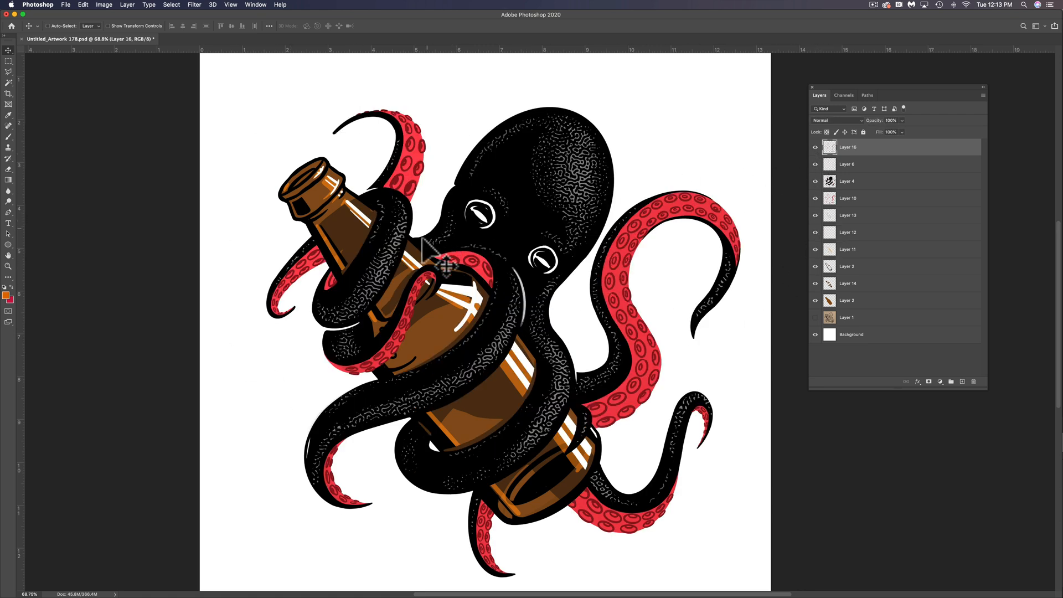
pyautogui.moveTo(610, 363)
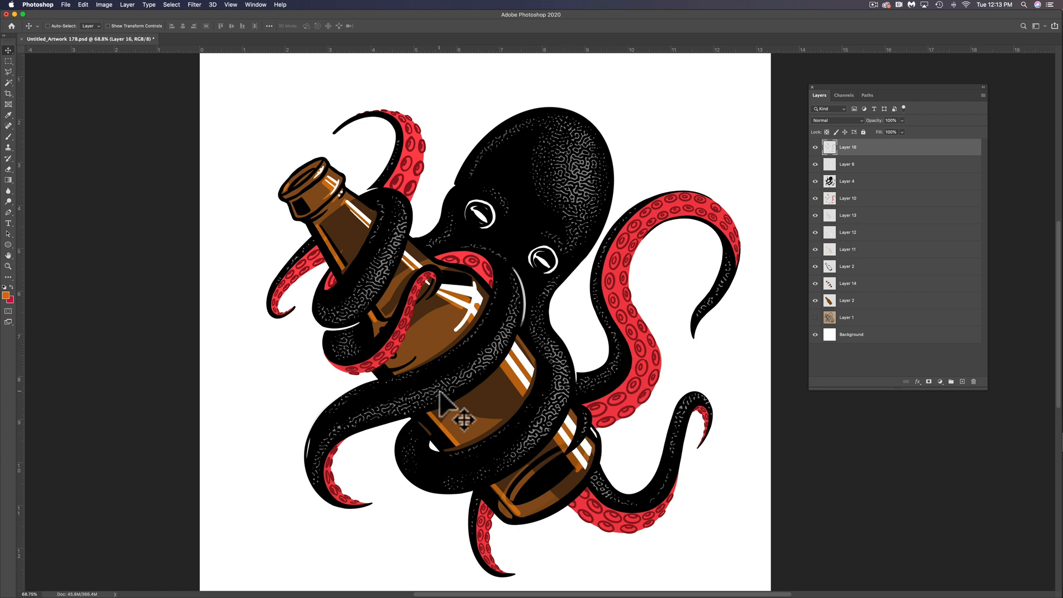
pyautogui.moveTo(499, 424)
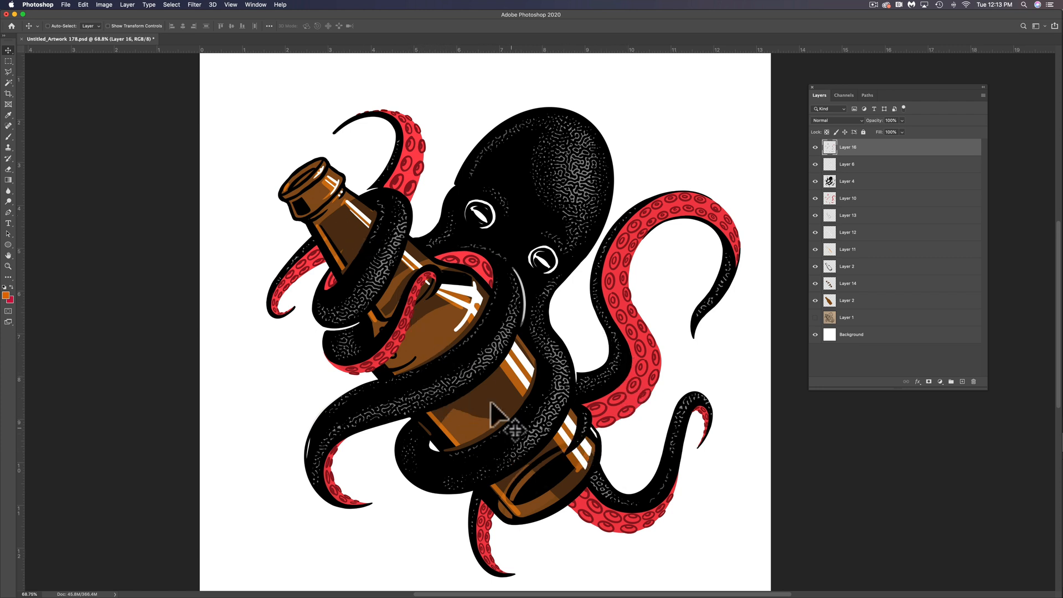
pyautogui.moveTo(459, 337)
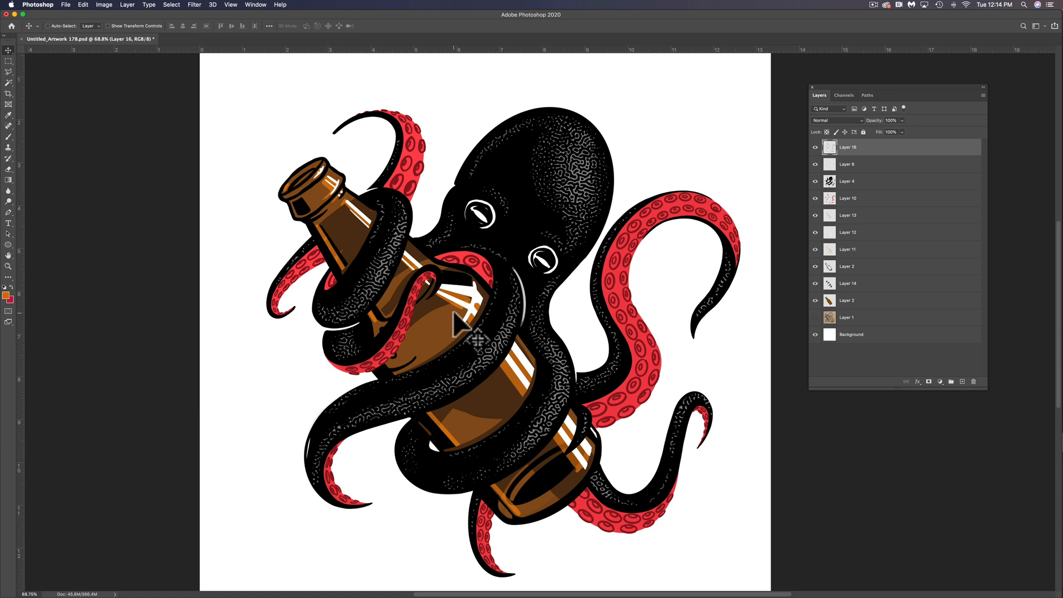
pyautogui.moveTo(733, 326)
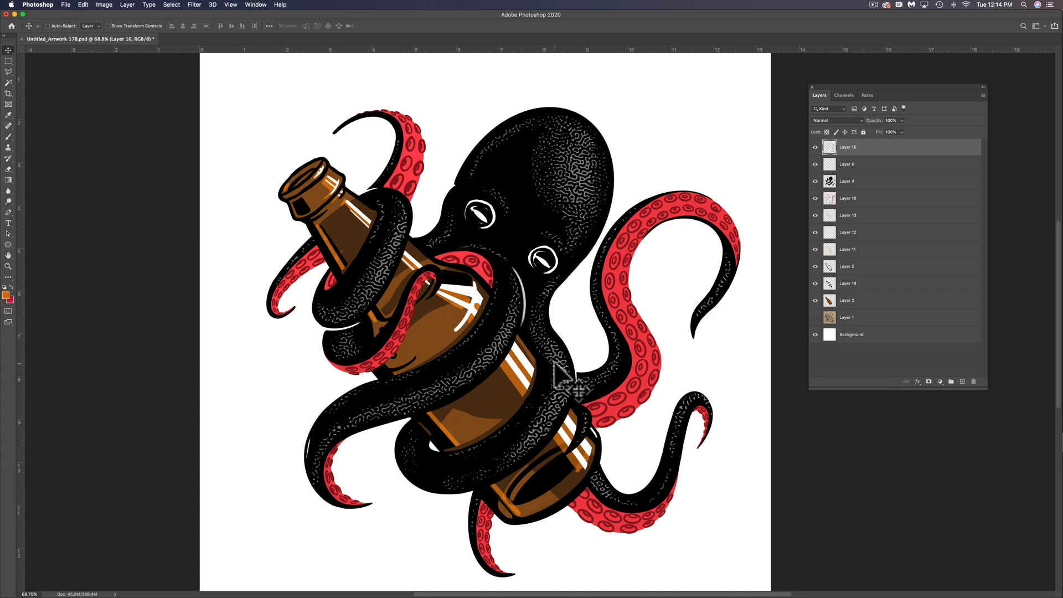
pyautogui.moveTo(454, 421)
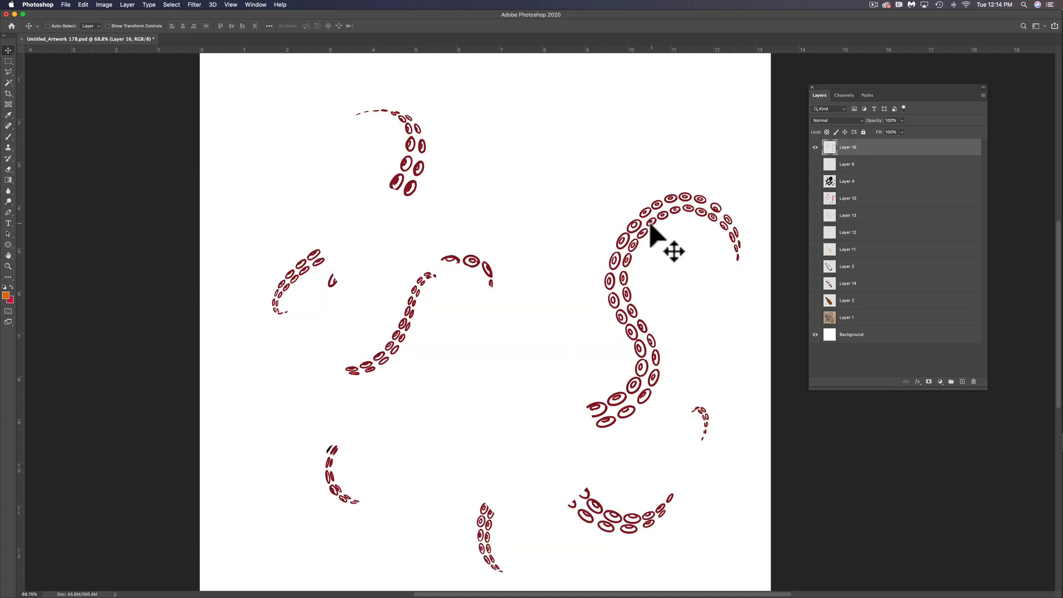
pyautogui.moveTo(640, 244)
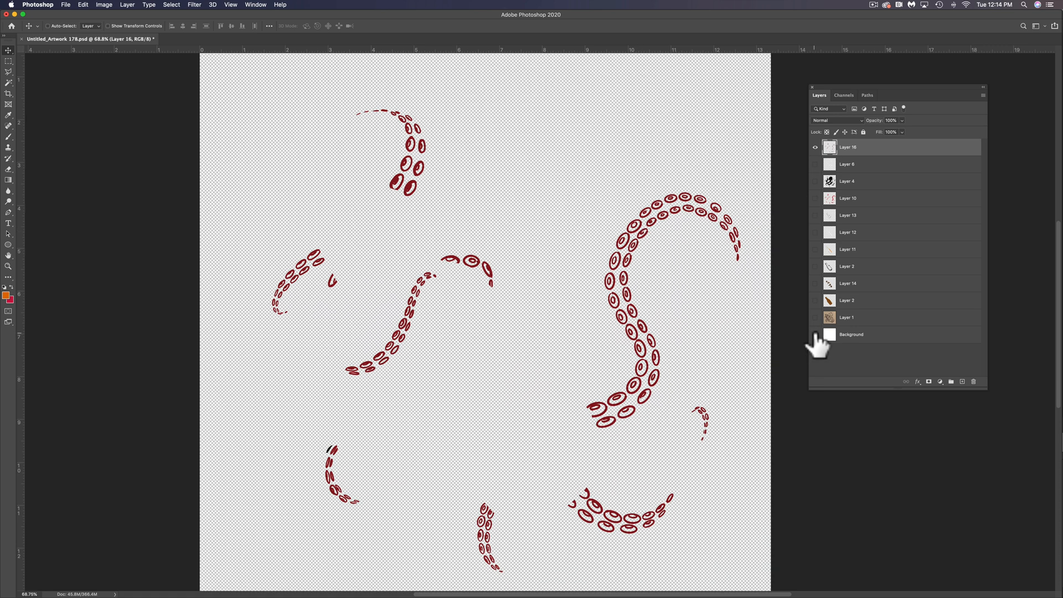
pyautogui.moveTo(646, 319)
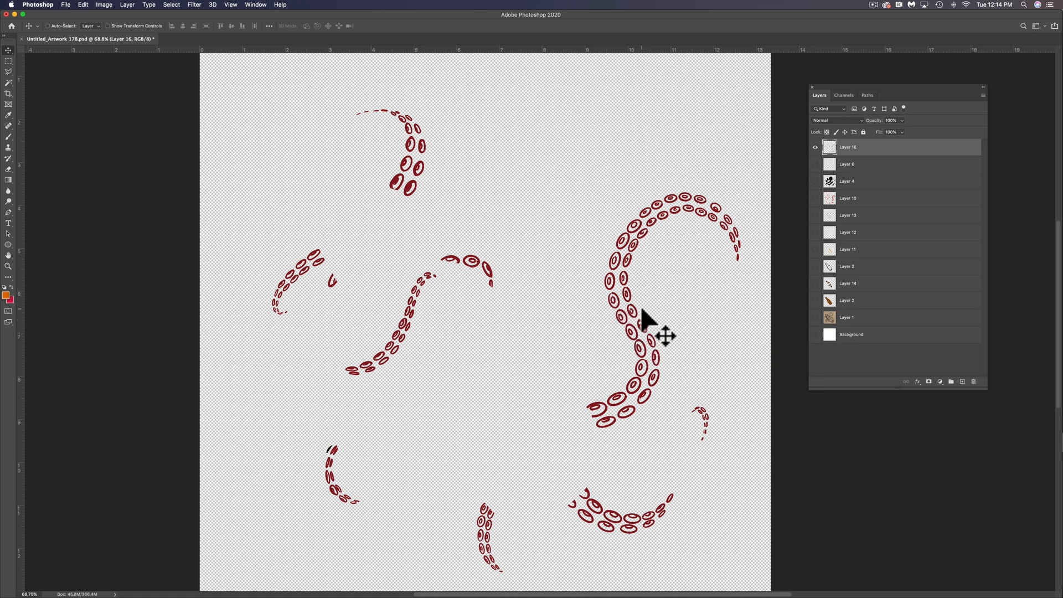
pyautogui.moveTo(814, 355)
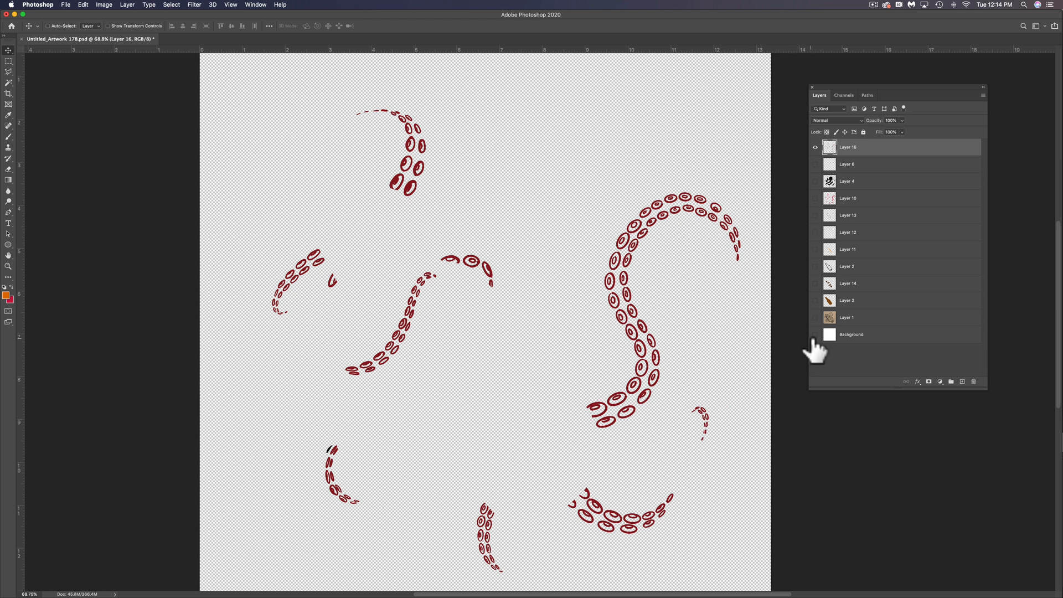
pyautogui.moveTo(646, 312)
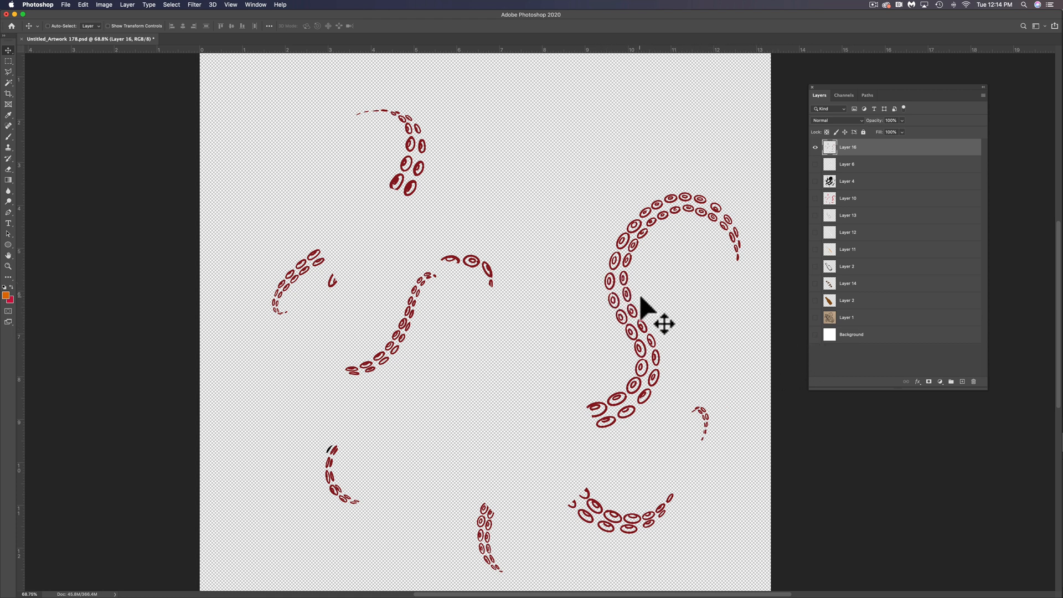
# Restore the white Background layer beneath the isolated red sucker layer.
pyautogui.click(816, 334)
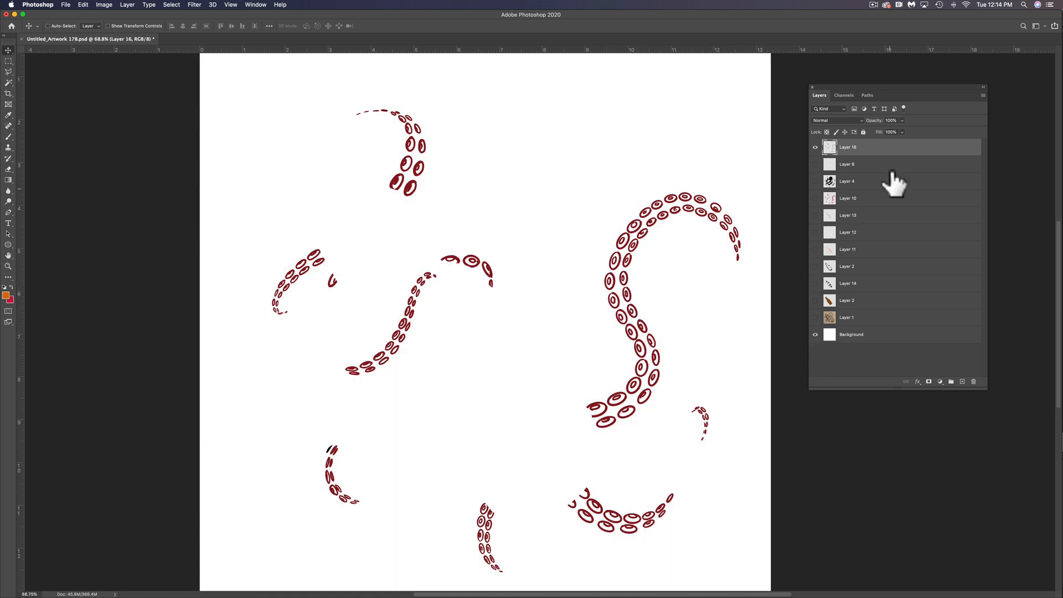
pyautogui.moveTo(919, 385)
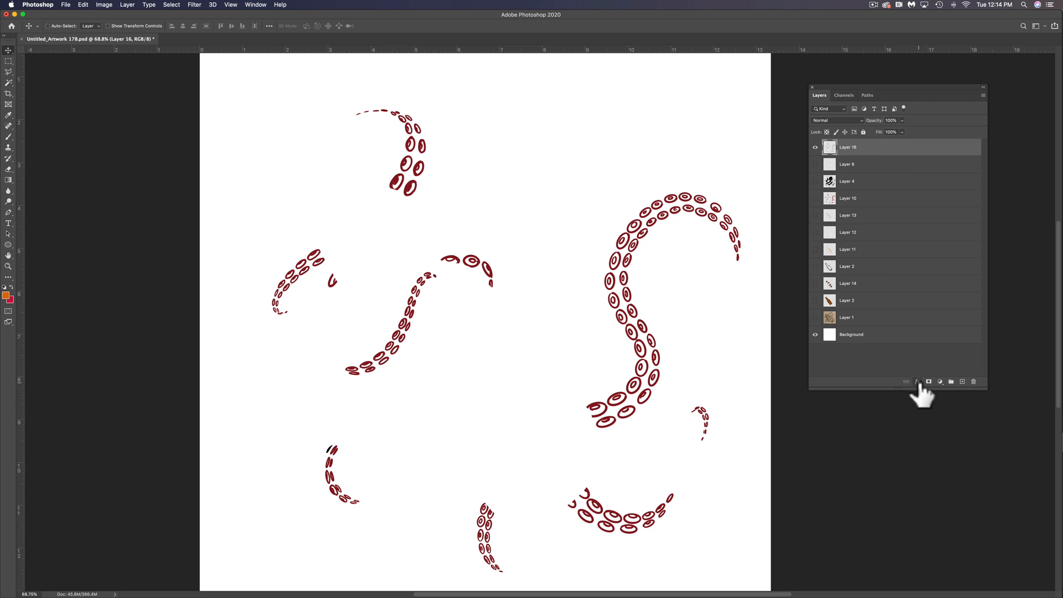
# Add a black Color Overlay at 100% to Layer 16 and toggle visibility to check it.
pyautogui.click(917, 381)
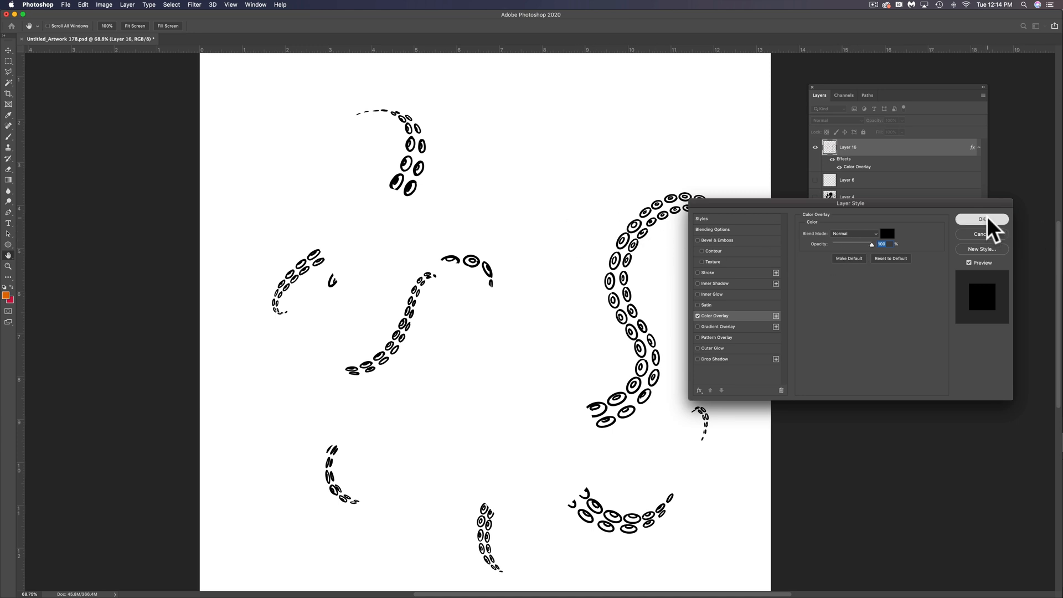
pyautogui.click(982, 219)
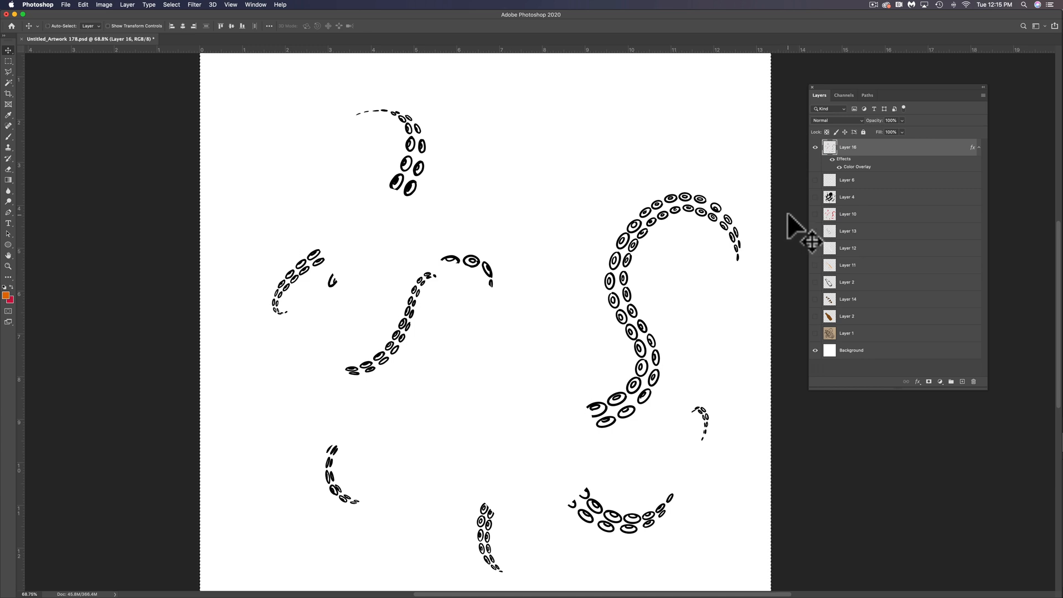
pyautogui.moveTo(660, 272)
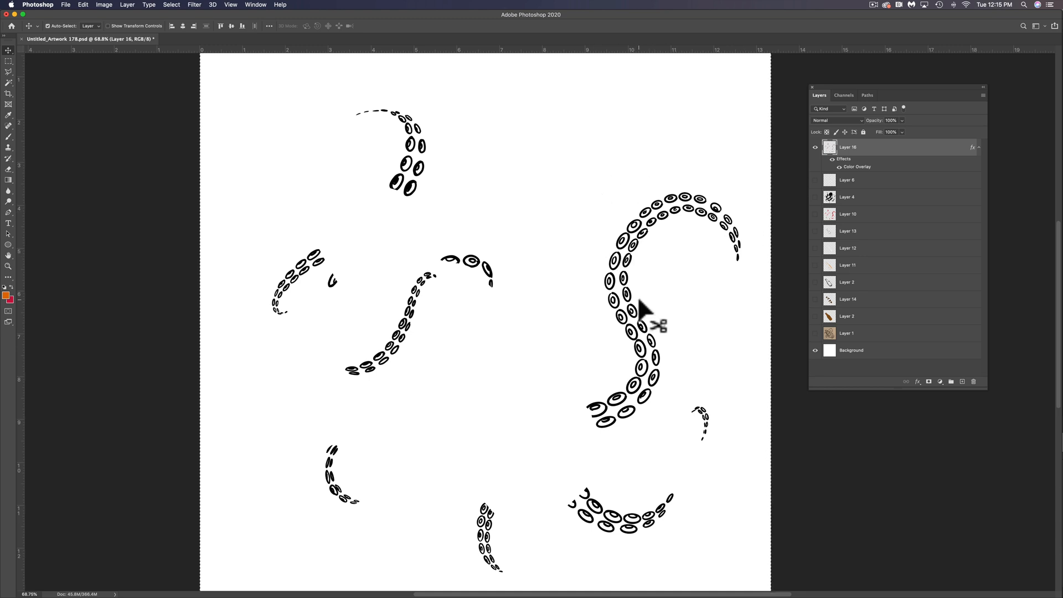
pyautogui.moveTo(817, 172)
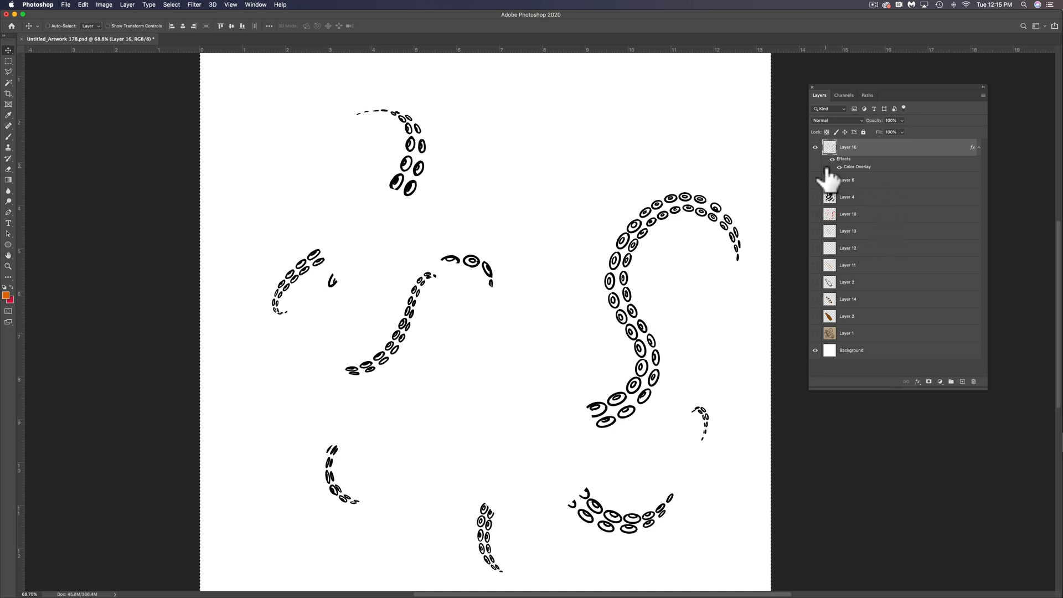
pyautogui.click(815, 147)
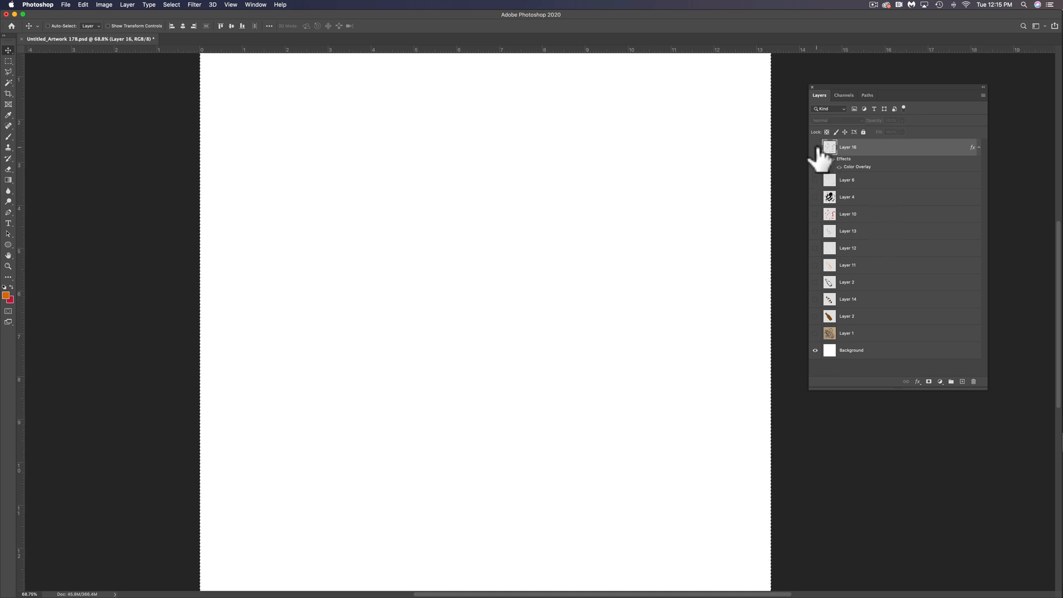
pyautogui.click(816, 147)
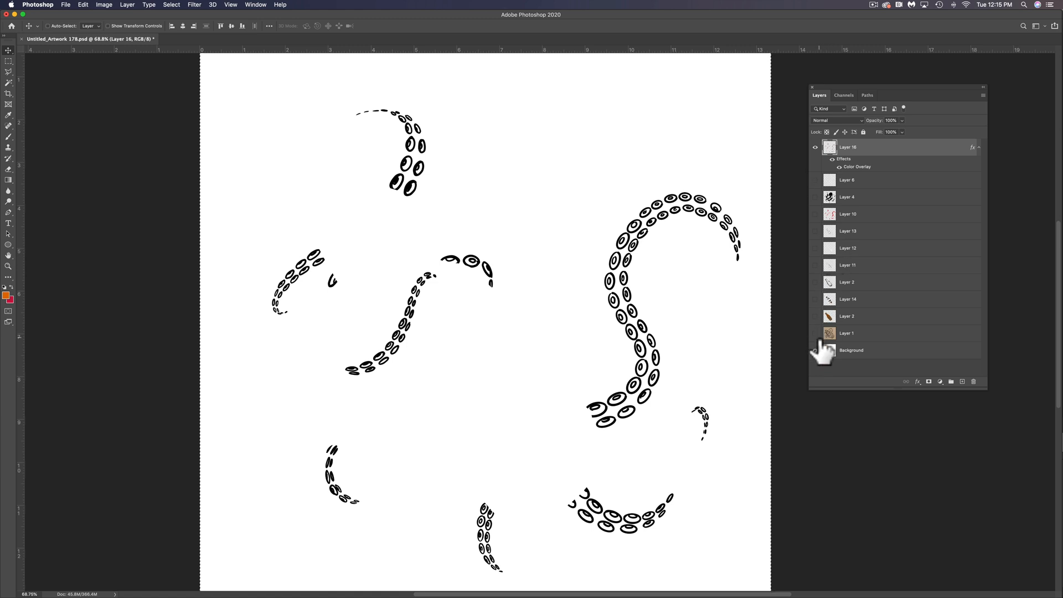
pyautogui.click(815, 350)
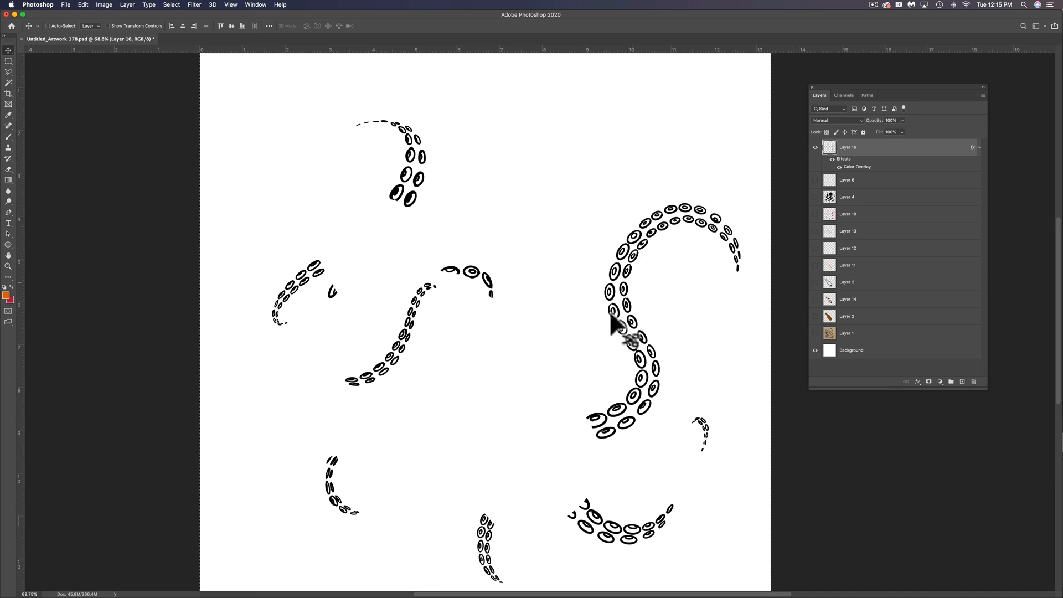
pyautogui.moveTo(569, 591)
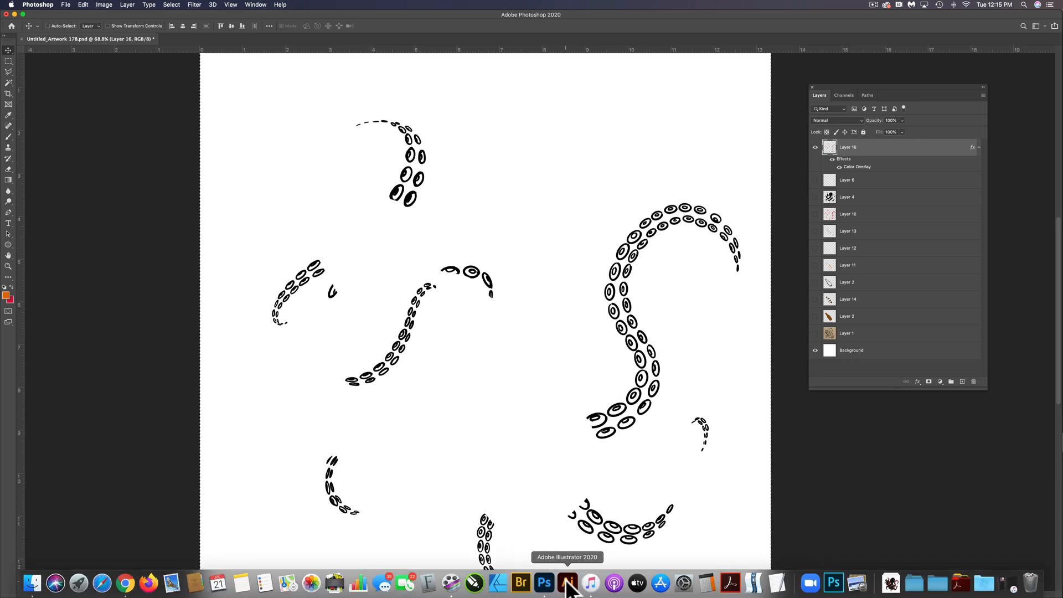
# Switch to Illustrator's Untitled-1 document to receive the black sucker pattern.
pyautogui.click(567, 583)
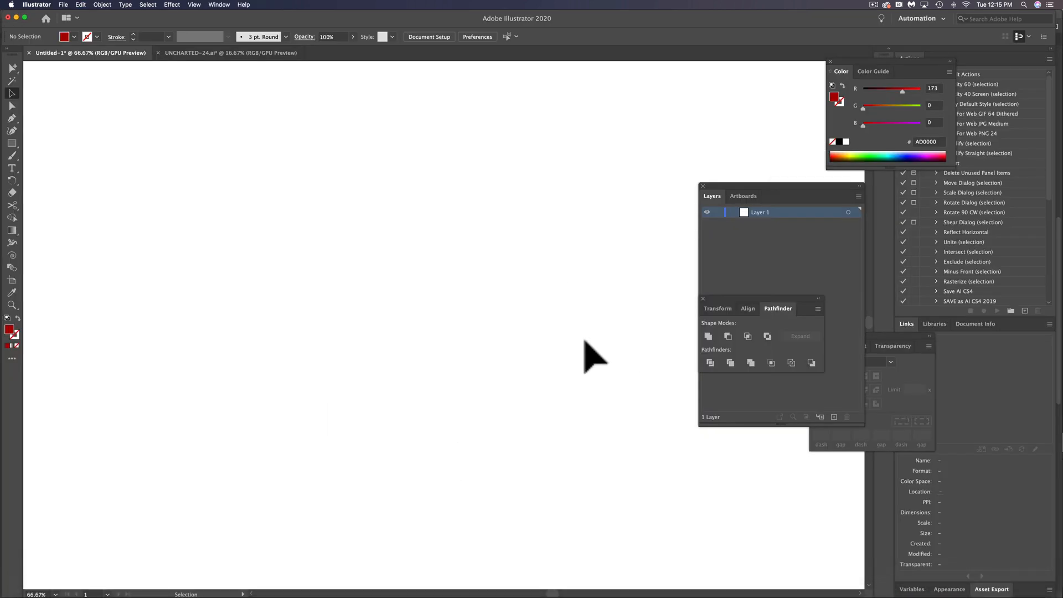
pyautogui.moveTo(572, 366)
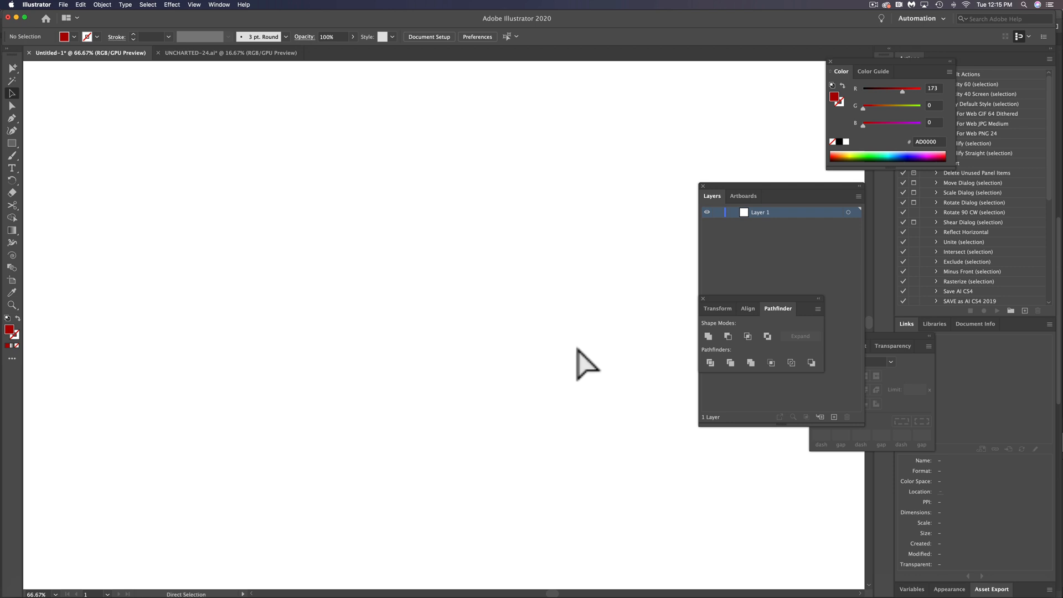
pyautogui.moveTo(546, 317)
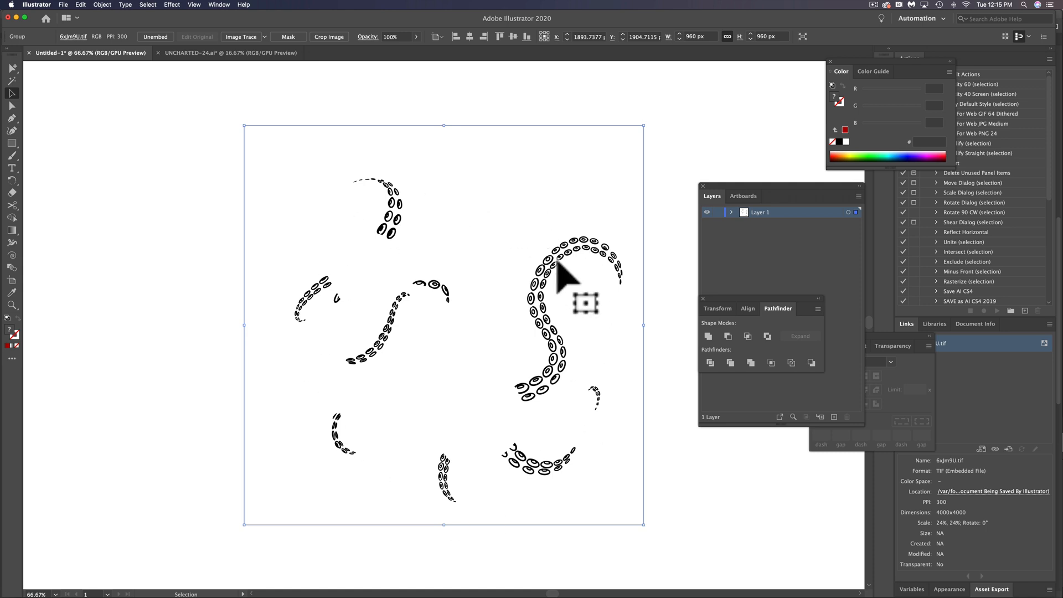
pyautogui.moveTo(496, 587)
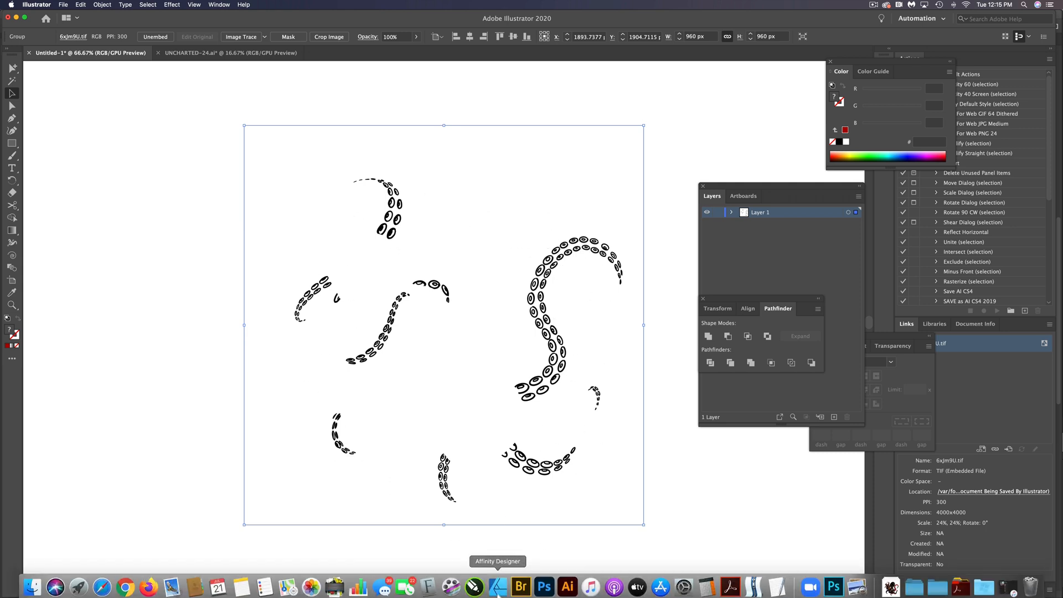
# Back in Photoshop, show the pale stippled texture and make new Layer 17 visible.
pyautogui.click(543, 583)
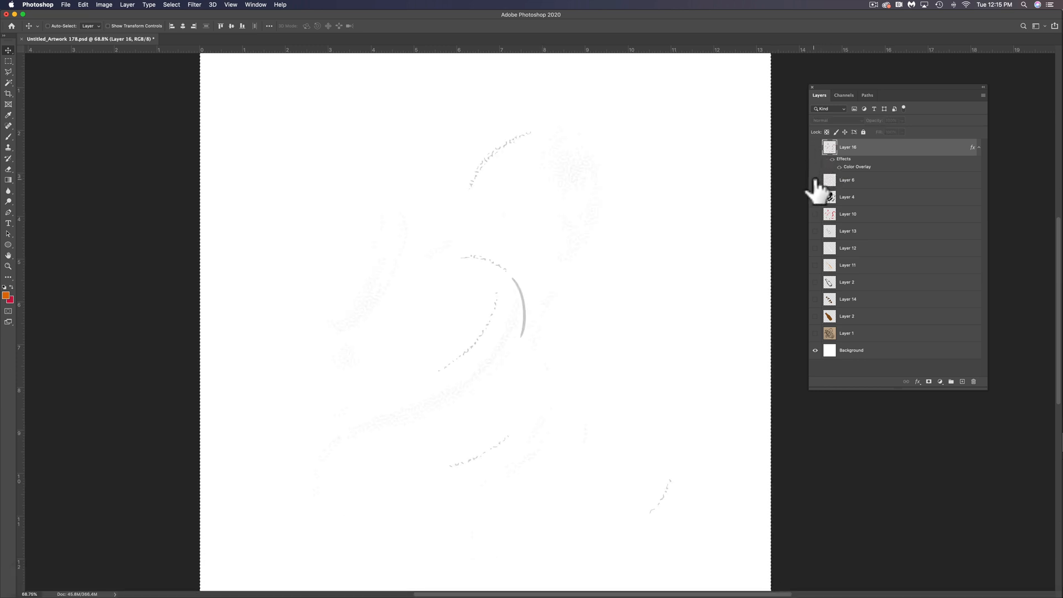
pyautogui.click(816, 179)
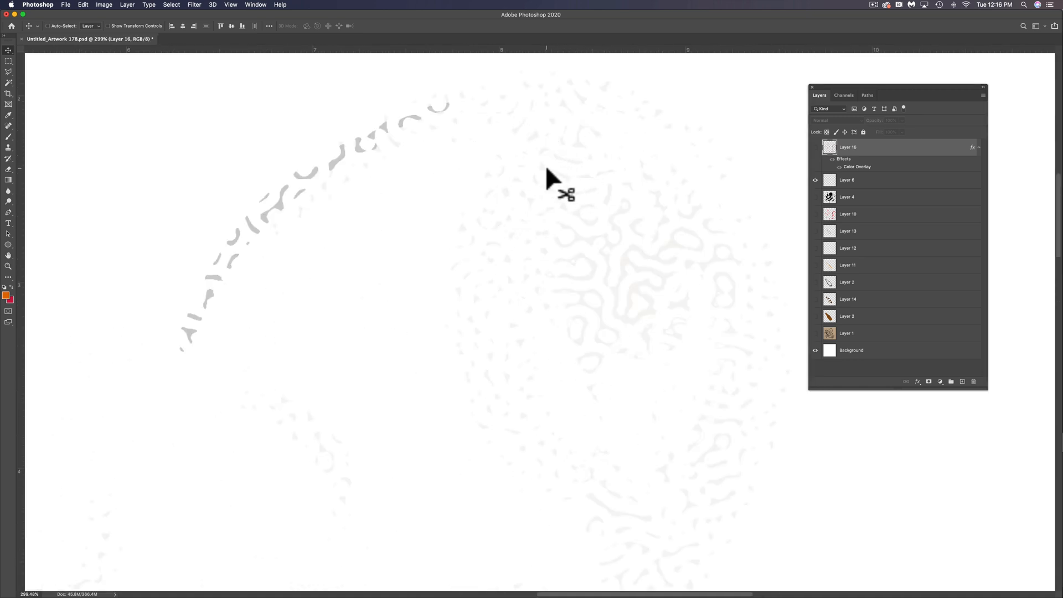
pyautogui.moveTo(385, 136)
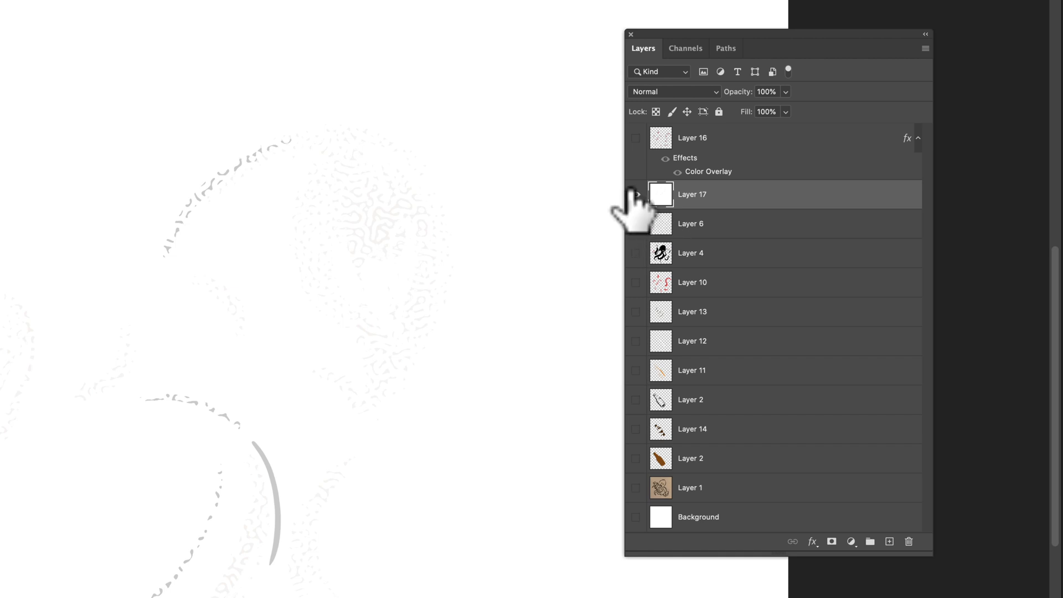
pyautogui.click(636, 194)
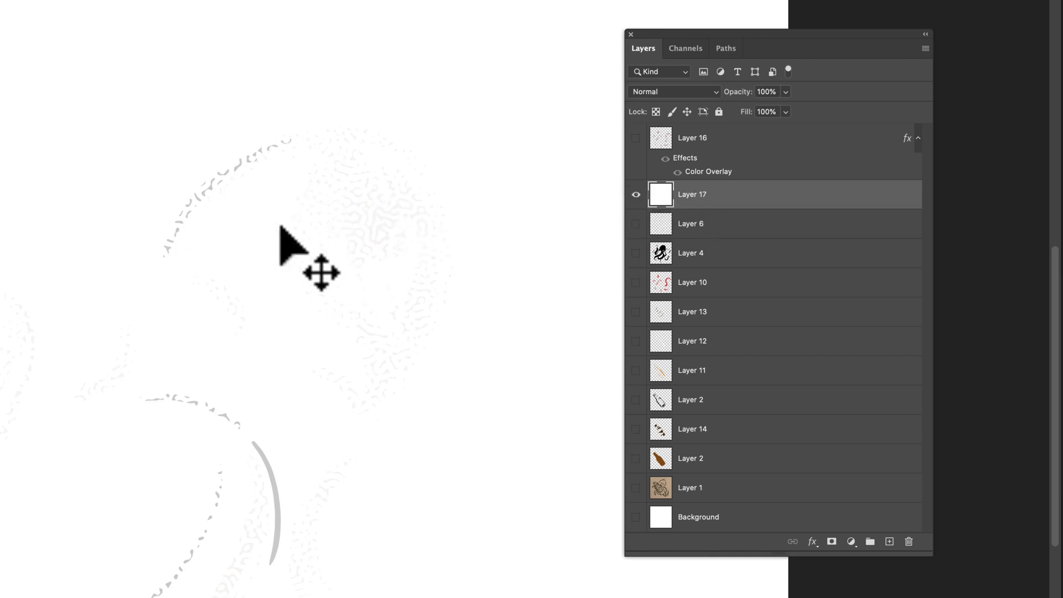
pyautogui.moveTo(409, 234)
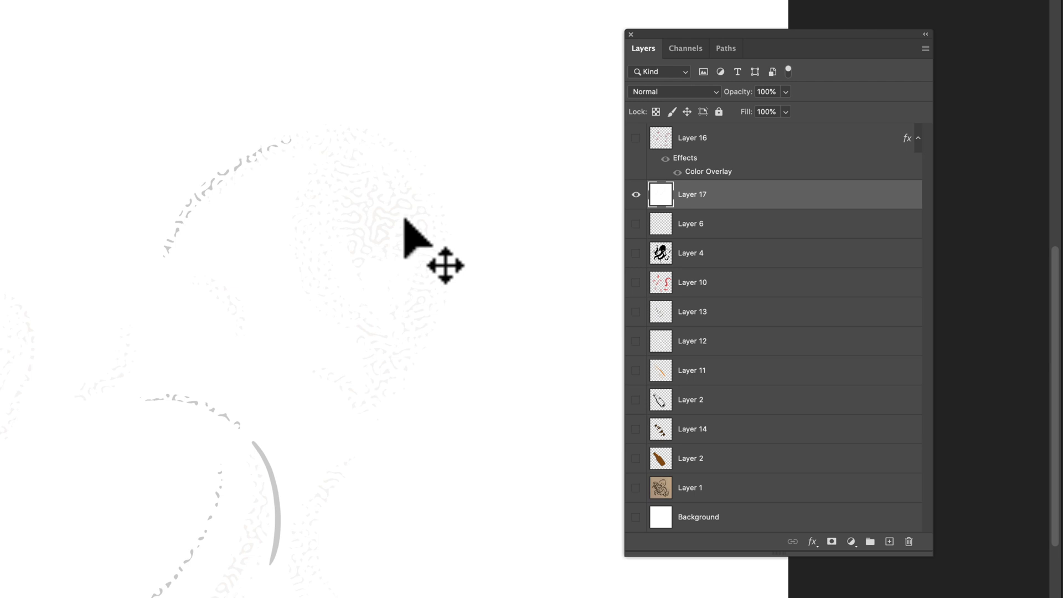
pyautogui.click(105, 4)
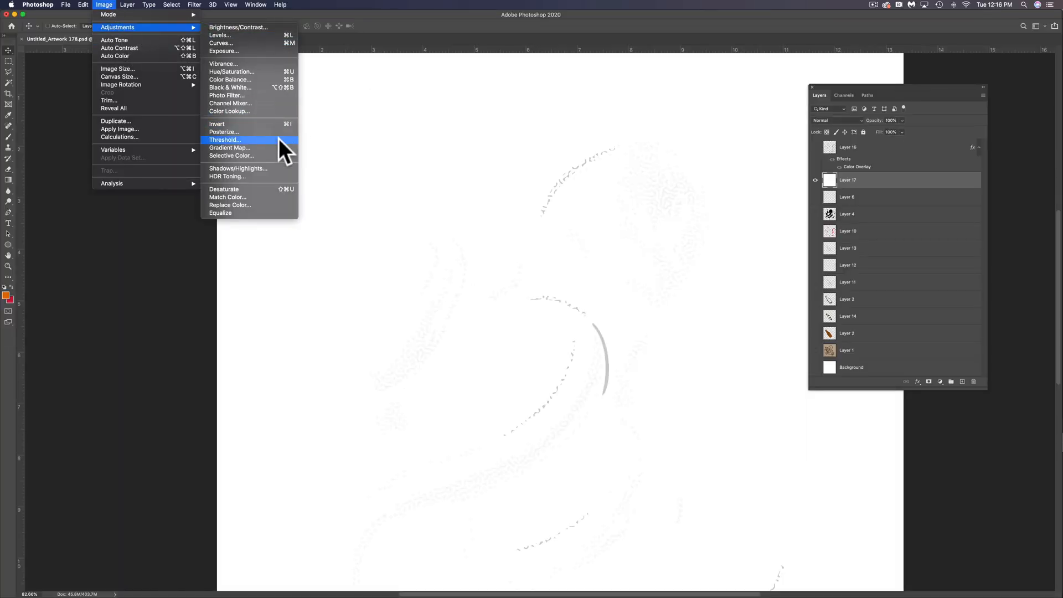
# Apply a Threshold adjustment at level 255, turning the texture into black speckles on white.
pyautogui.click(224, 140)
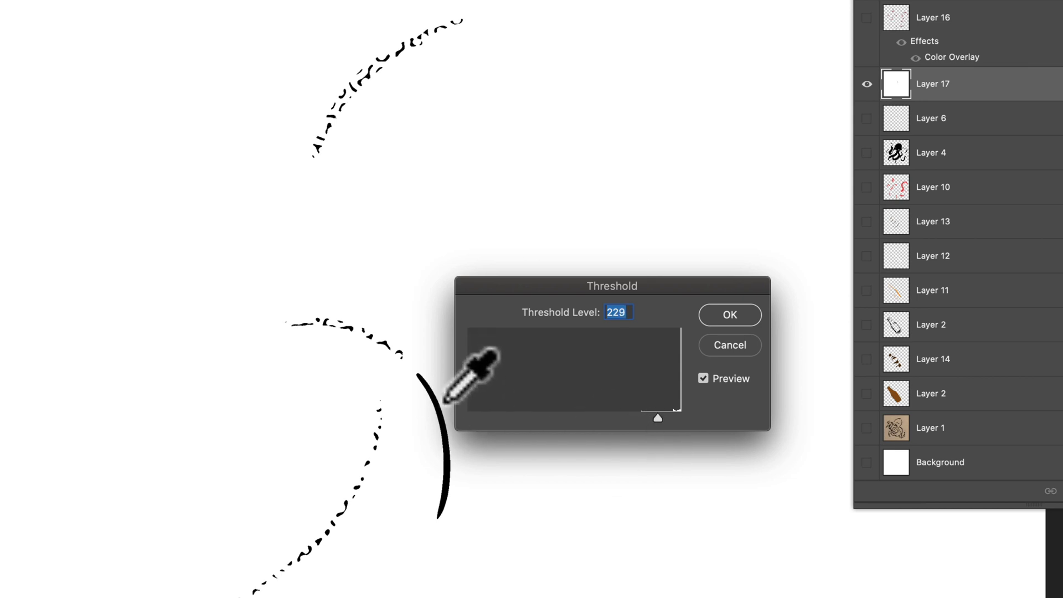
pyautogui.moveTo(663, 445)
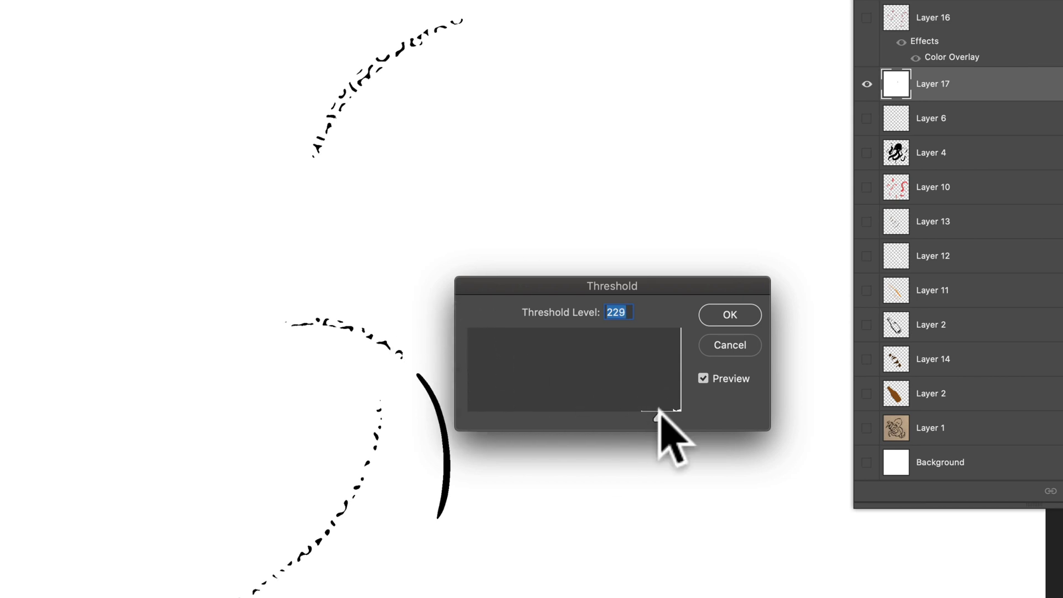
pyautogui.moveTo(655, 418); pyautogui.dragTo(674, 415)
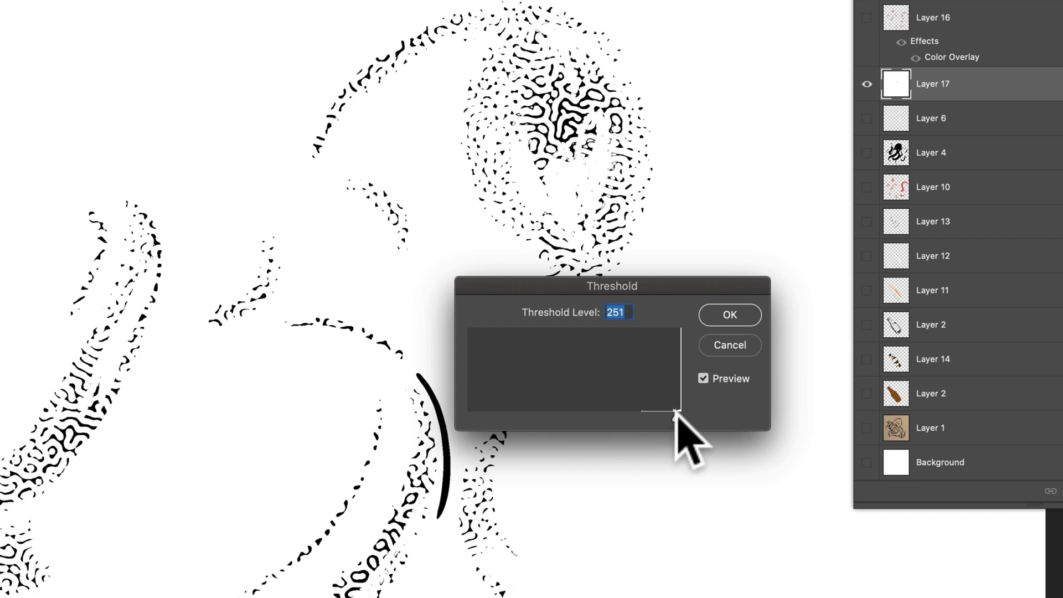
pyautogui.moveTo(673, 418); pyautogui.dragTo(679, 419)
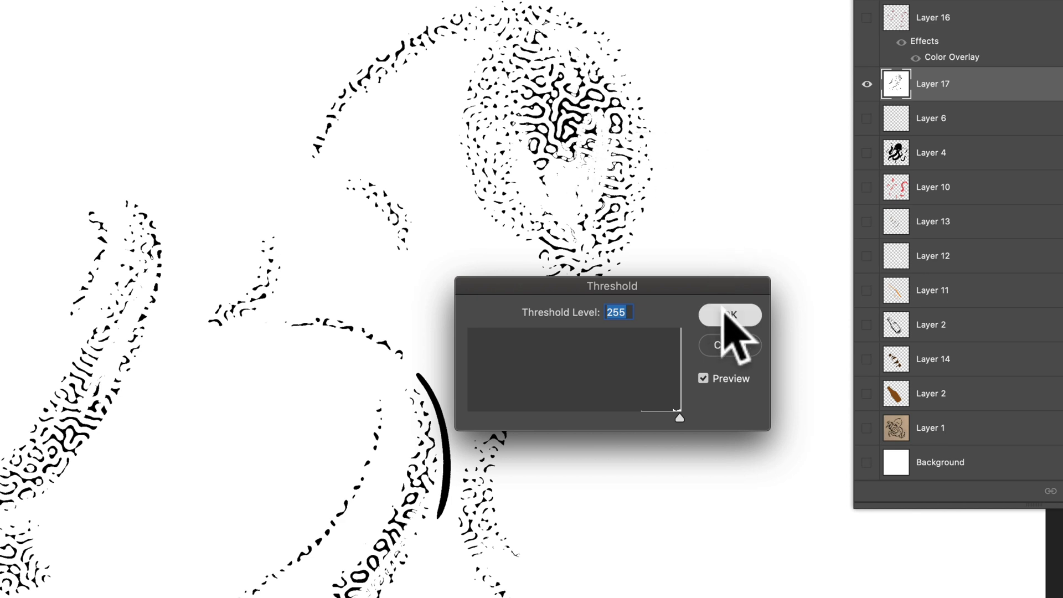
pyautogui.click(730, 314)
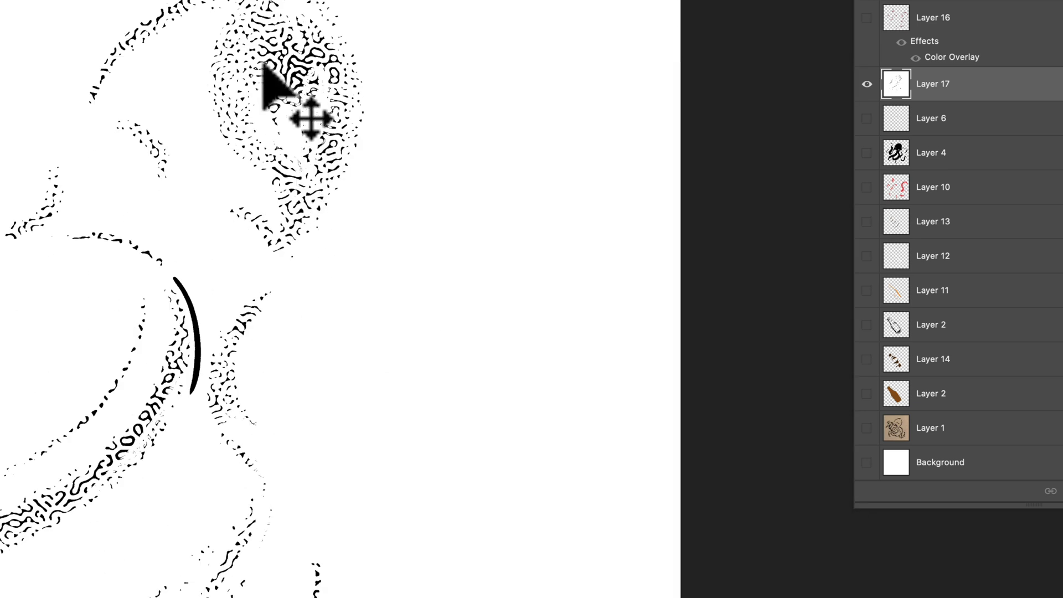
# Apply a Gaussian Blur of about 1.3 px to soften the speckled texture.
pyautogui.press('Tab')
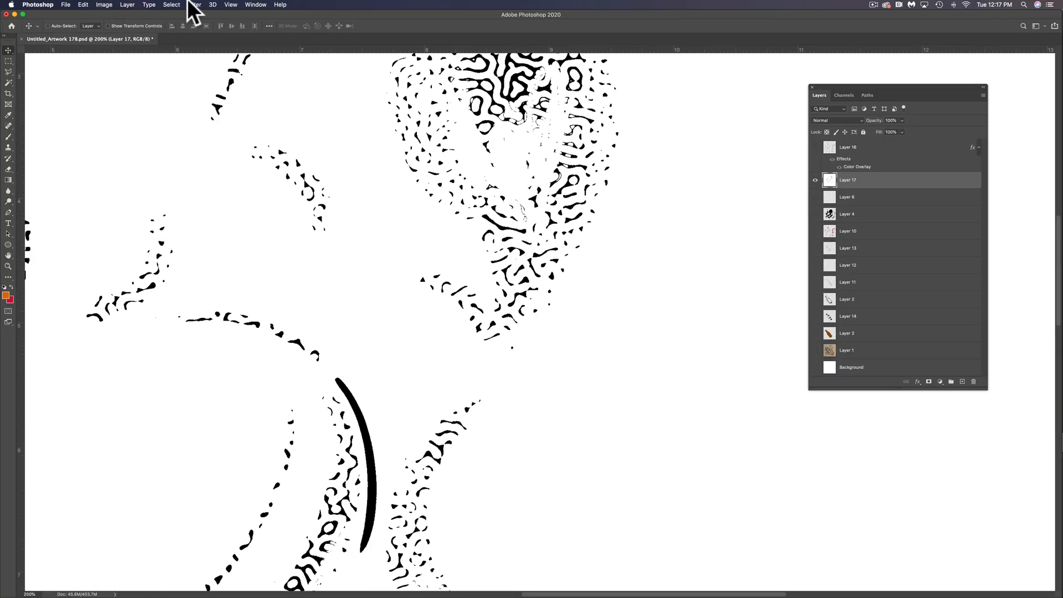
pyautogui.click(194, 4)
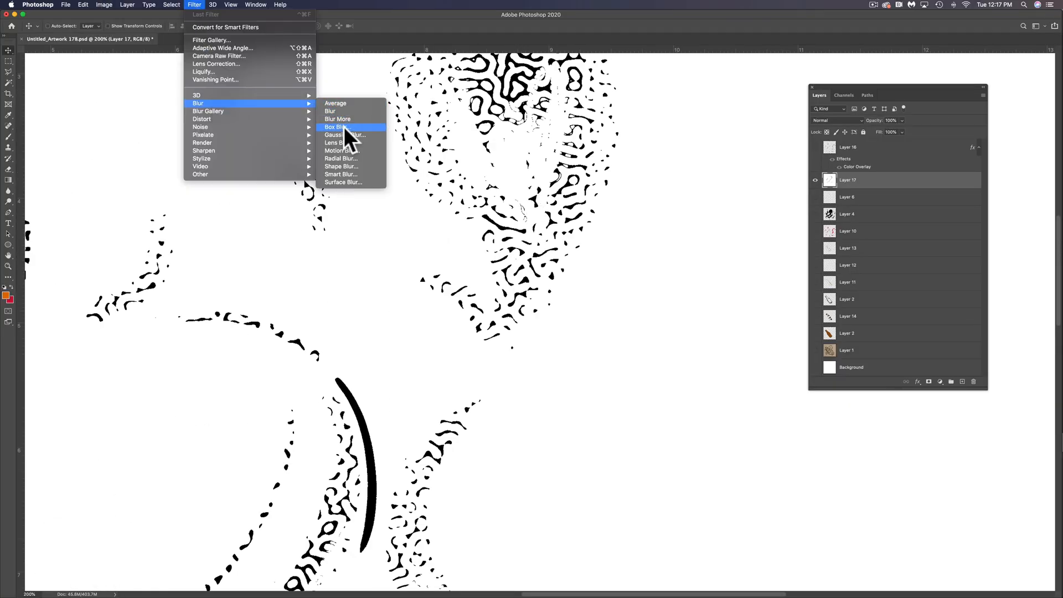
pyautogui.click(343, 134)
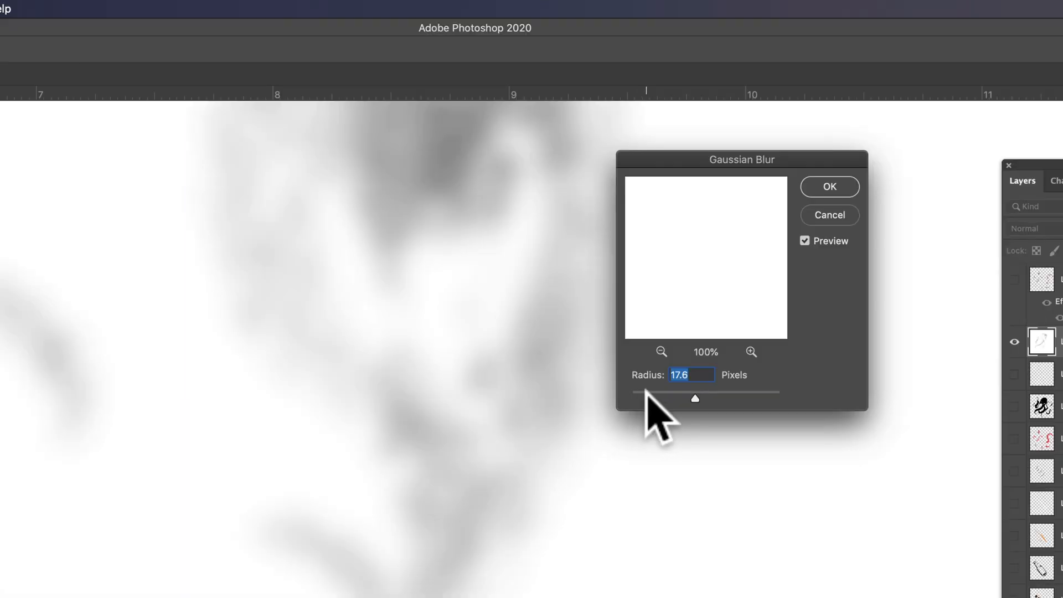
pyautogui.moveTo(694, 392); pyautogui.dragTo(633, 392)
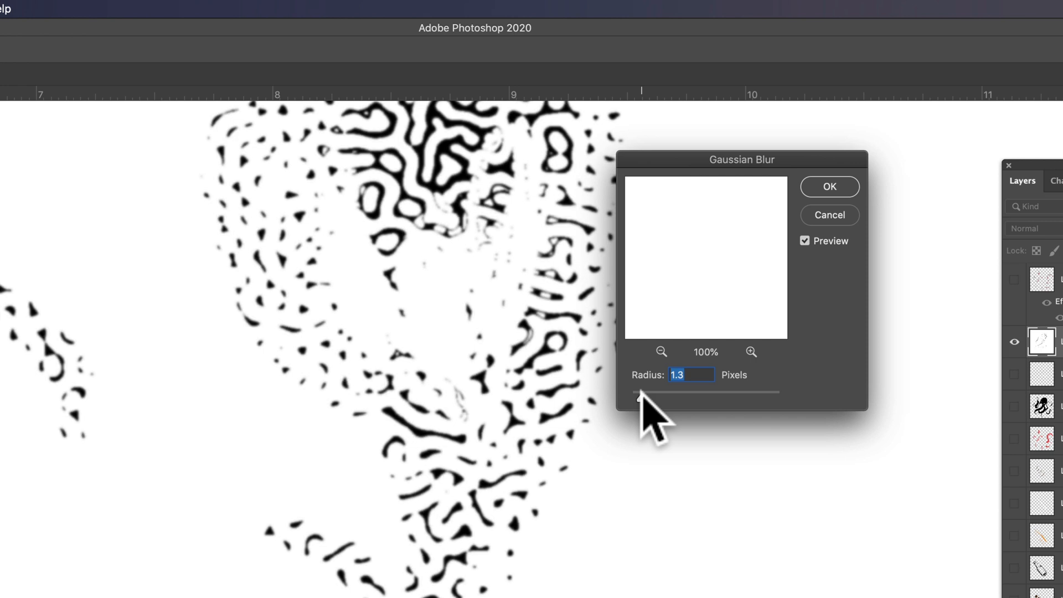
pyautogui.moveTo(634, 392); pyautogui.dragTo(642, 392)
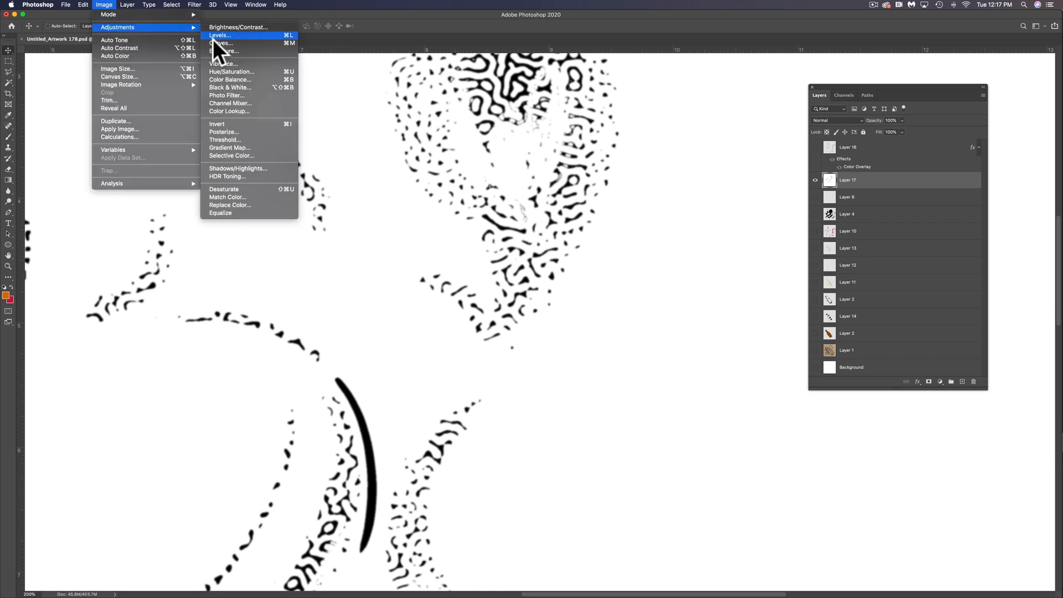
# Re-threshold the blurred texture at level 138 so the speckles become crisp black shapes.
pyautogui.click(225, 139)
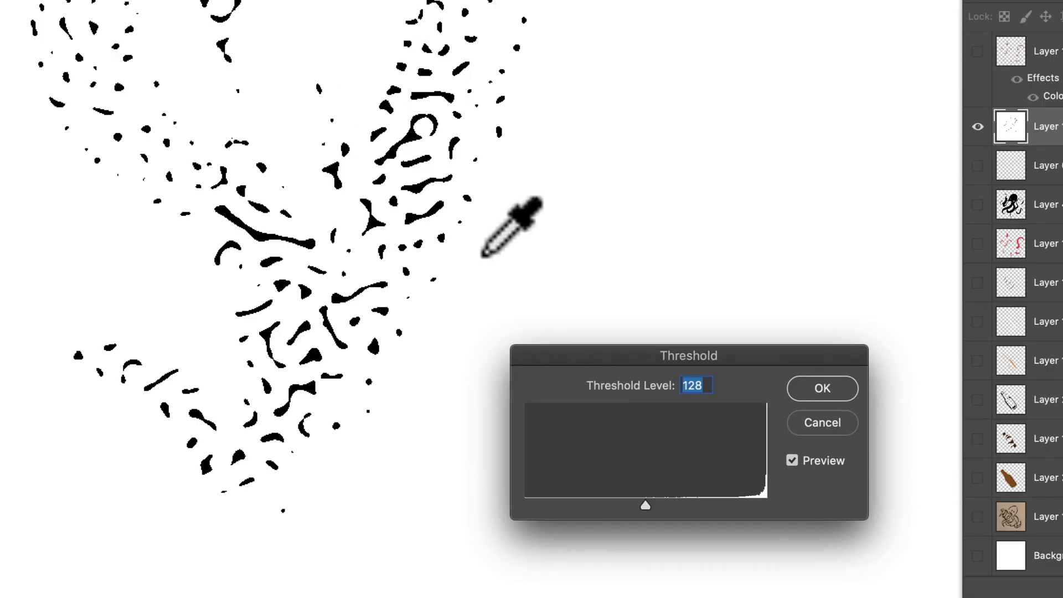
pyautogui.moveTo(644, 506); pyautogui.dragTo(667, 506)
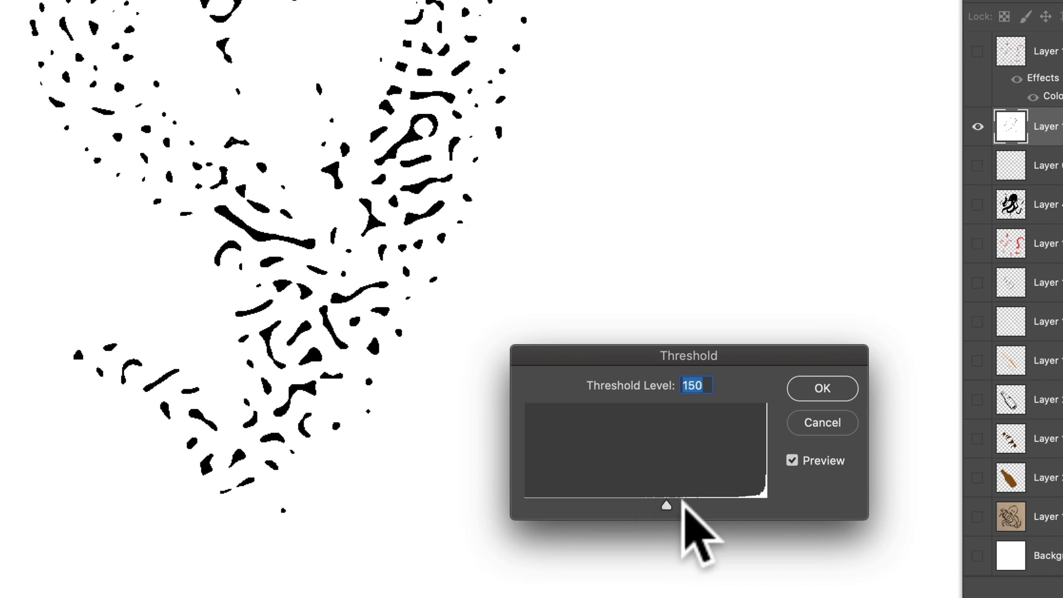
pyautogui.moveTo(666, 505); pyautogui.dragTo(765, 505)
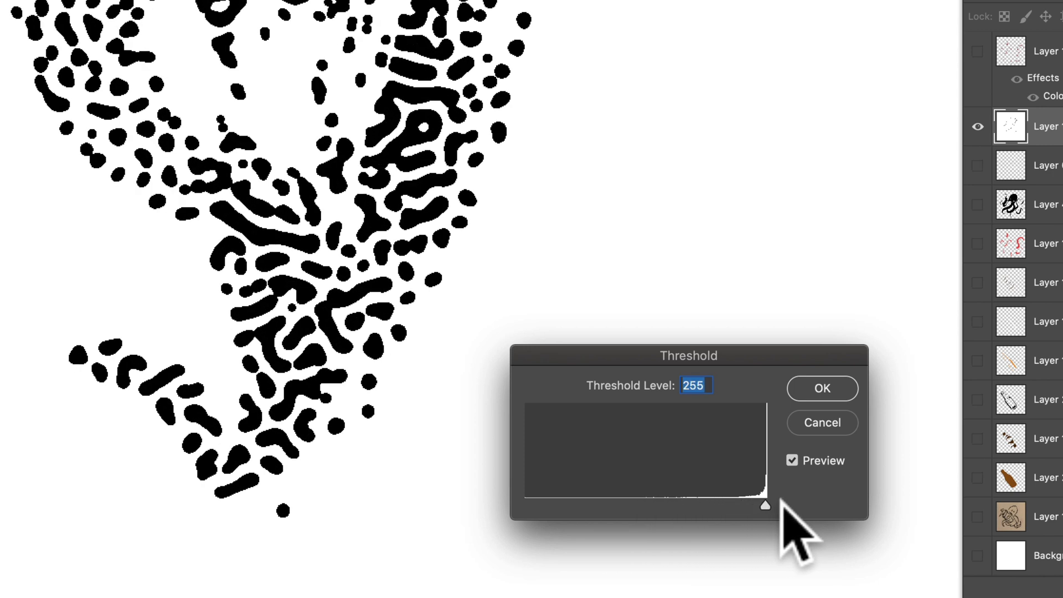
pyautogui.moveTo(764, 505); pyautogui.dragTo(652, 505)
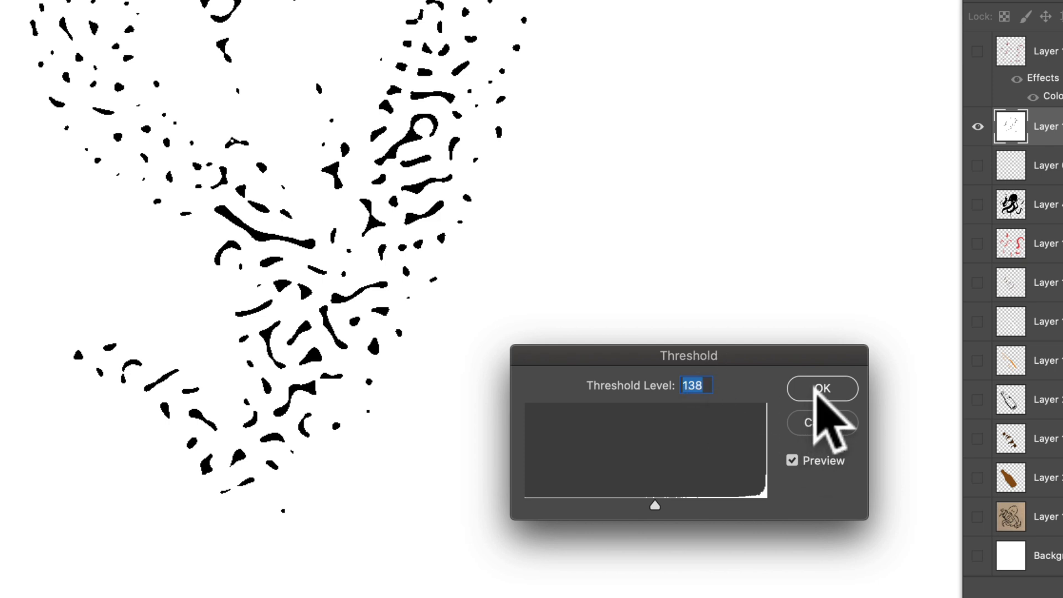
pyautogui.click(822, 389)
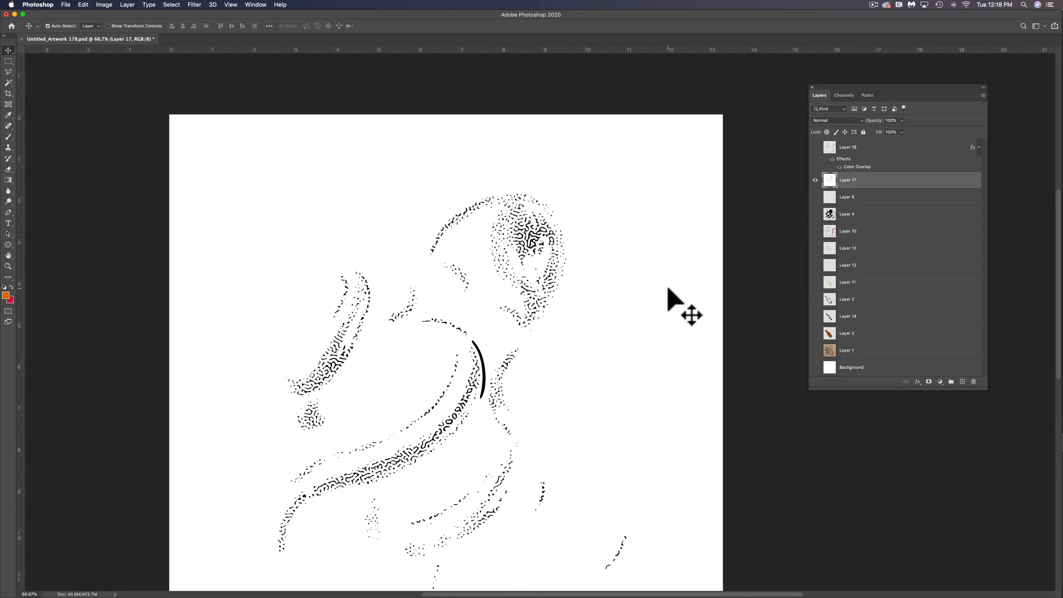
pyautogui.moveTo(627, 279)
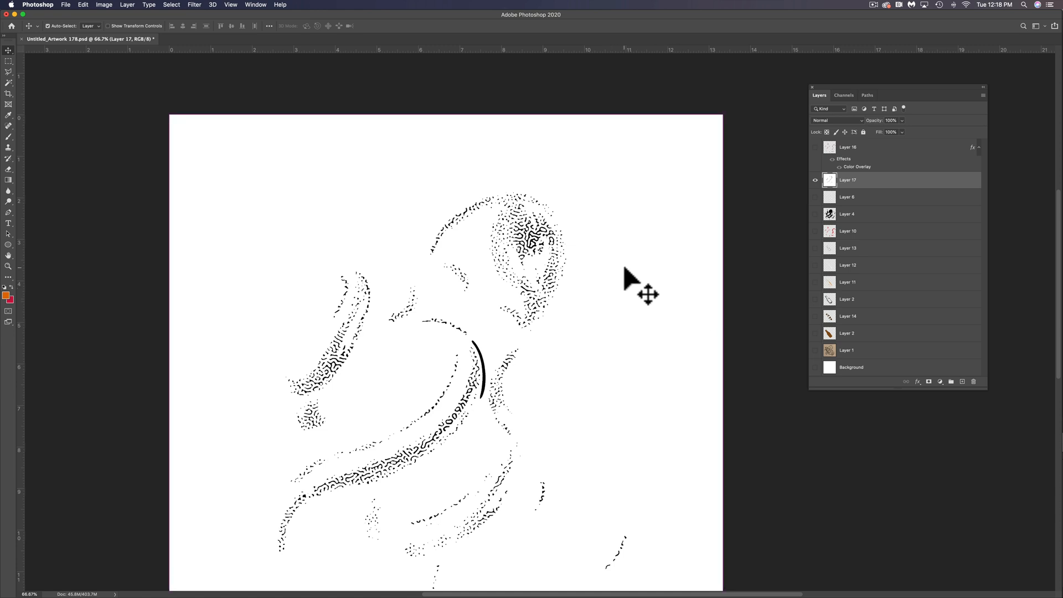
pyautogui.moveTo(545, 582)
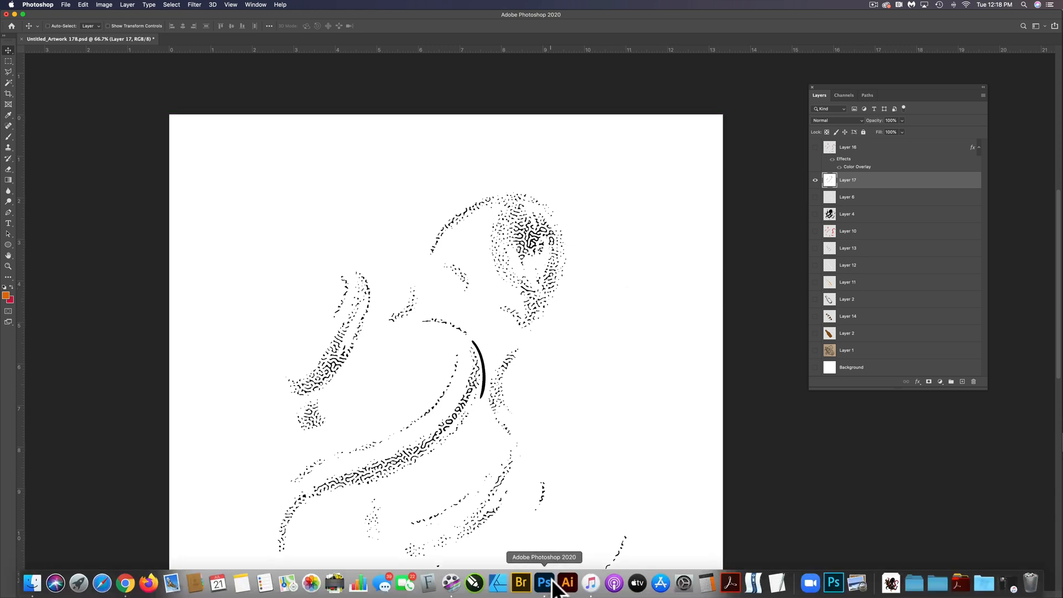
# Move between Photoshop and Illustrator to bring the speckled texture in as an embedded image.
pyautogui.click(568, 582)
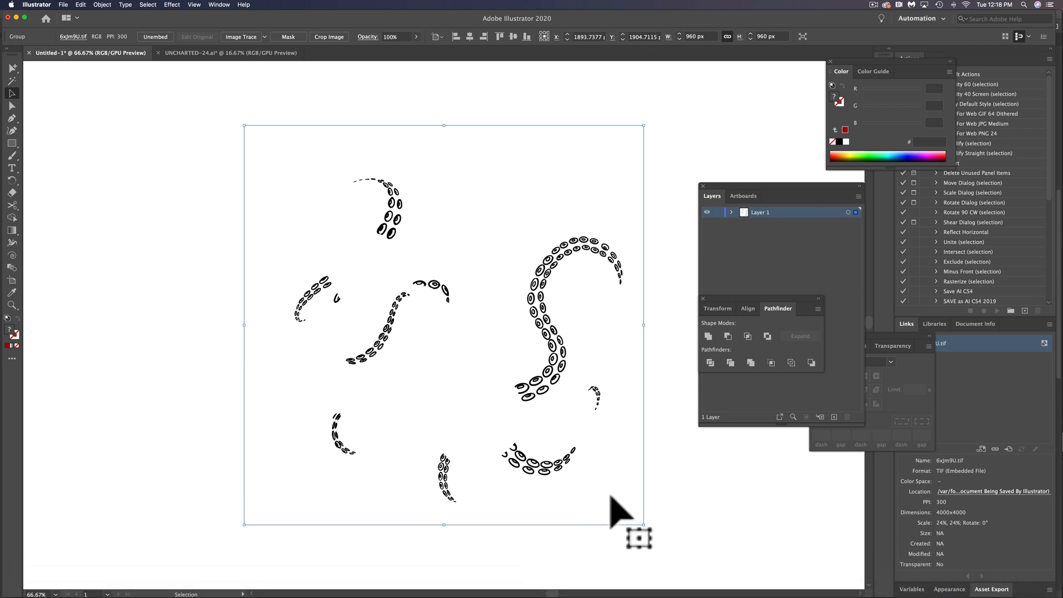
pyautogui.moveTo(683, 437)
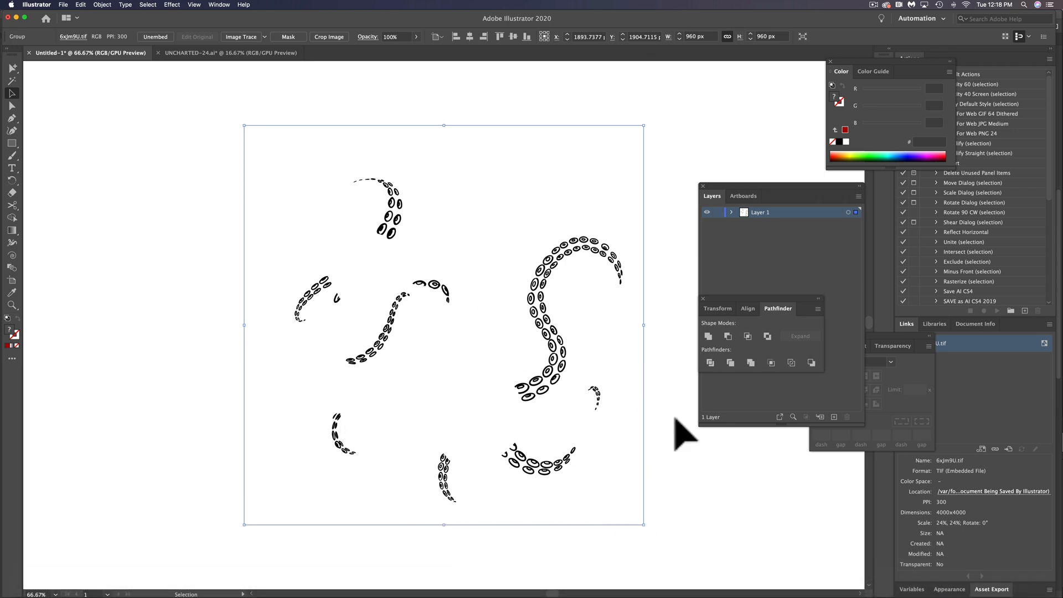
pyautogui.moveTo(625, 353)
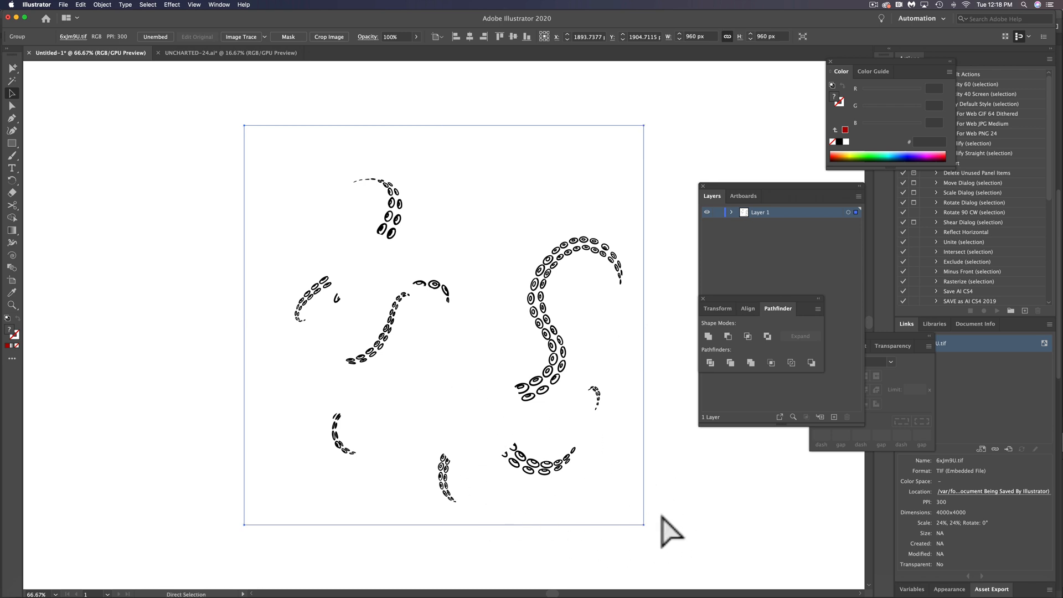
pyautogui.click(11, 89)
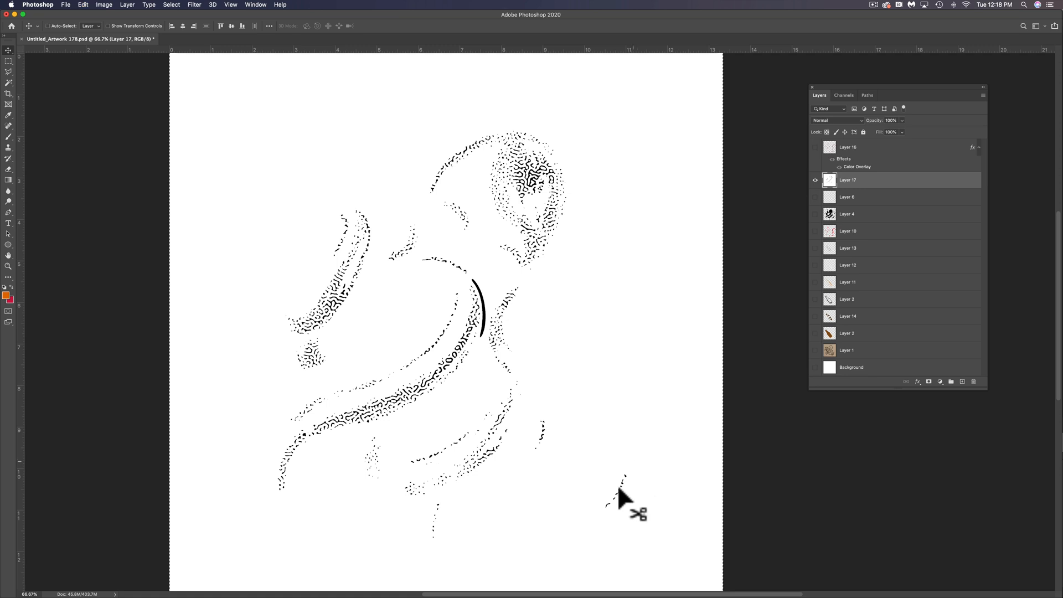
pyautogui.click(567, 581)
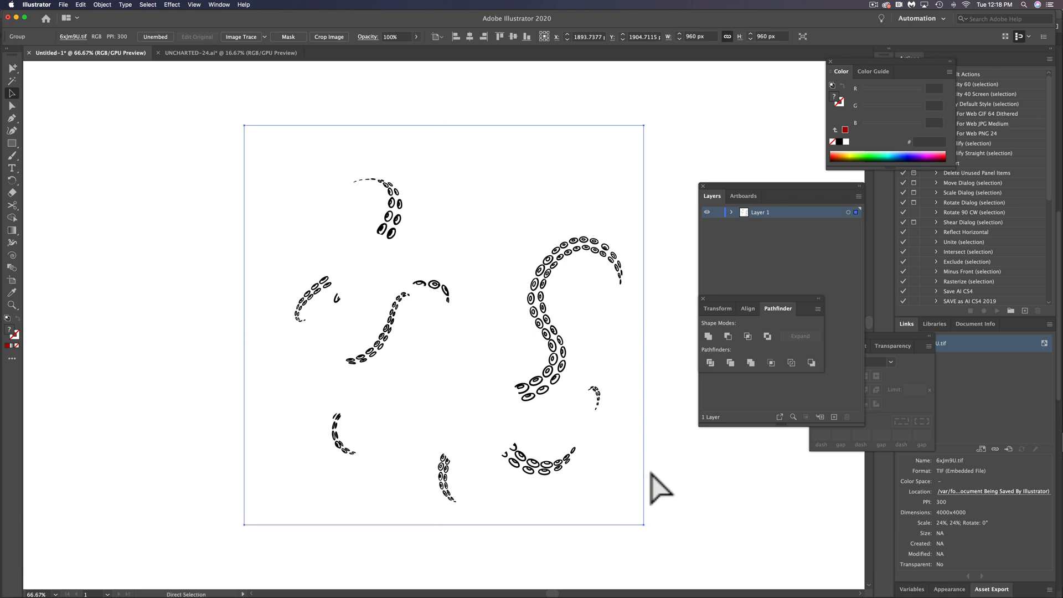
pyautogui.click(13, 90)
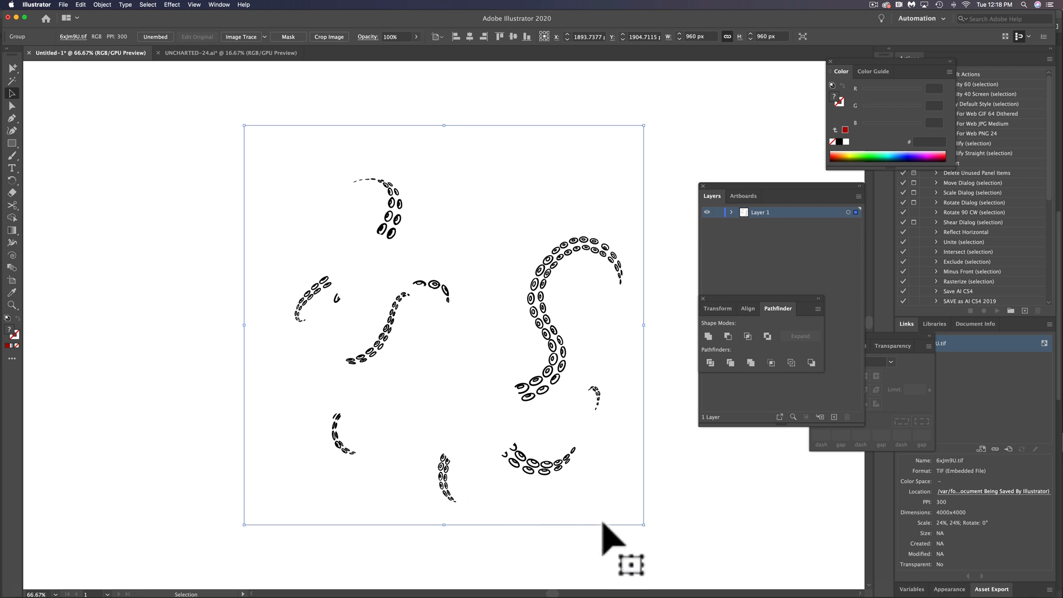
pyautogui.moveTo(581, 359)
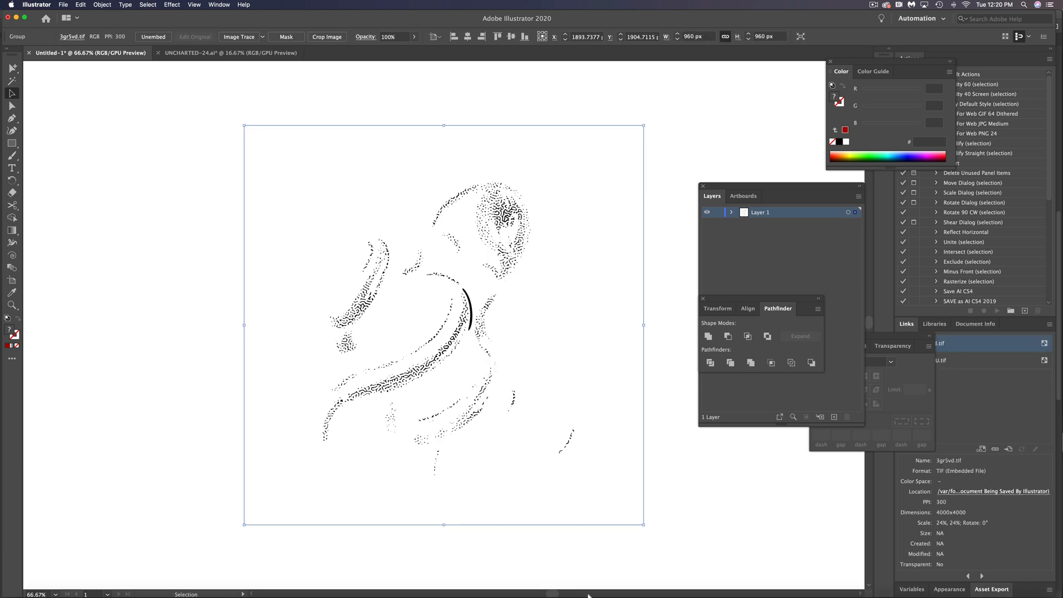
# In Photoshop, show the black octopus silhouette (Layer 4) and hide the white background.
pyautogui.click(543, 583)
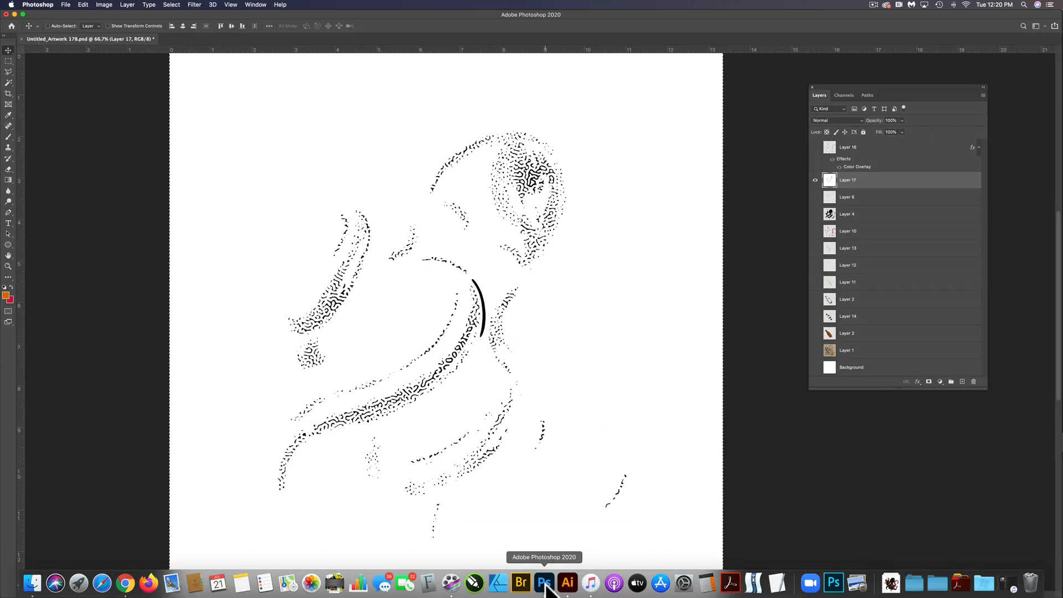
pyautogui.click(816, 180)
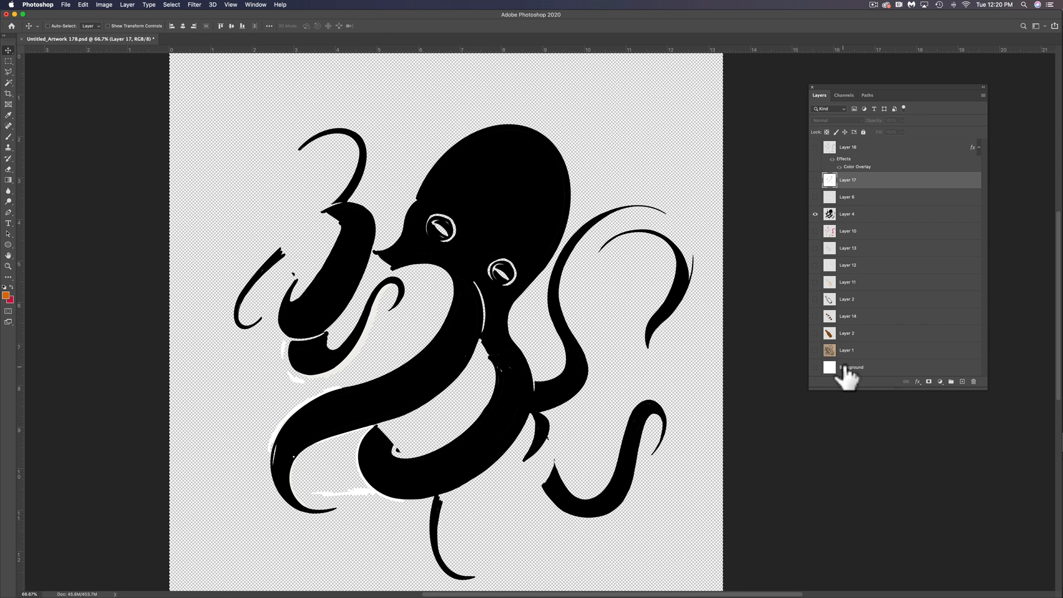
pyautogui.click(815, 366)
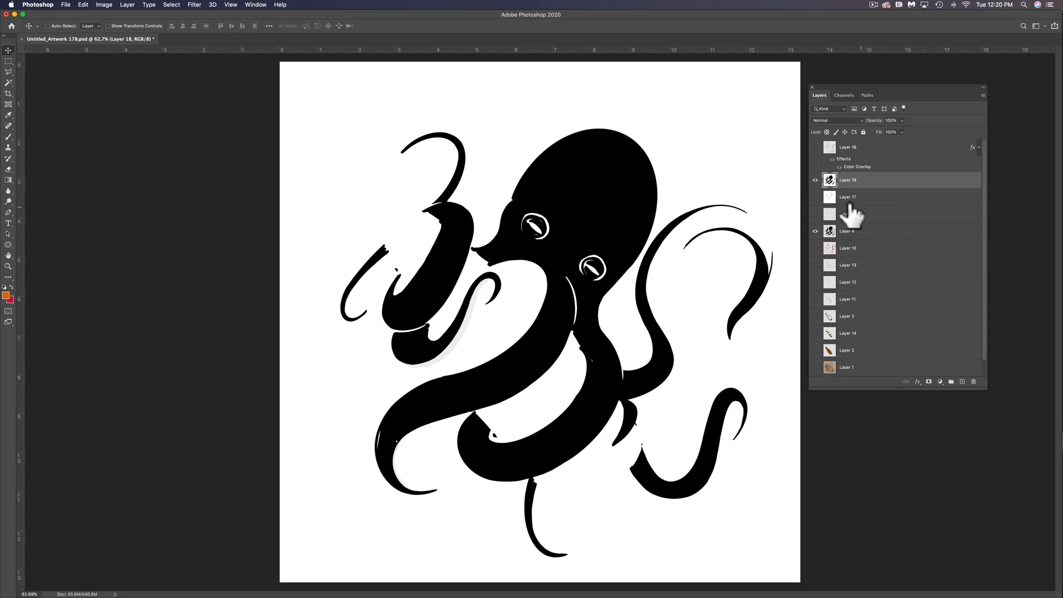
# Show duplicated Layer 18 and apply a Threshold at level 128 for pure black and white.
pyautogui.scroll(-3)
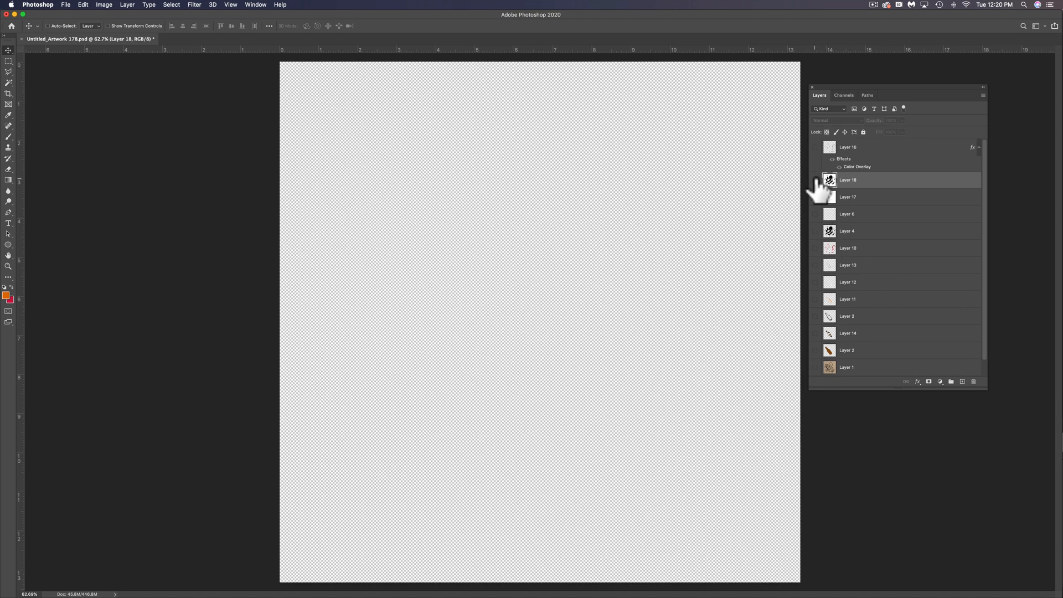
pyautogui.click(815, 180)
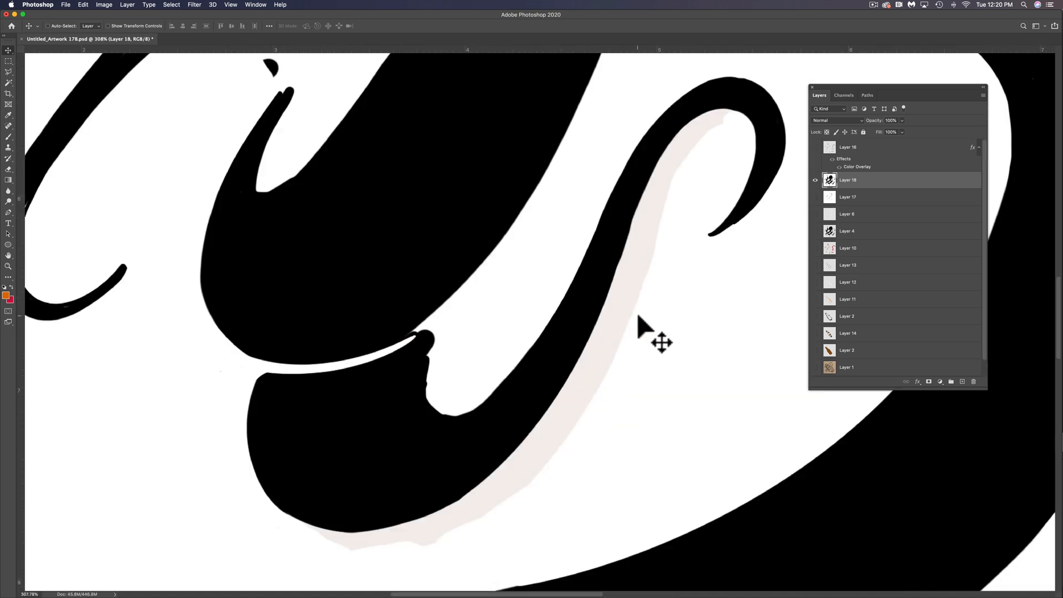
pyautogui.click(104, 5)
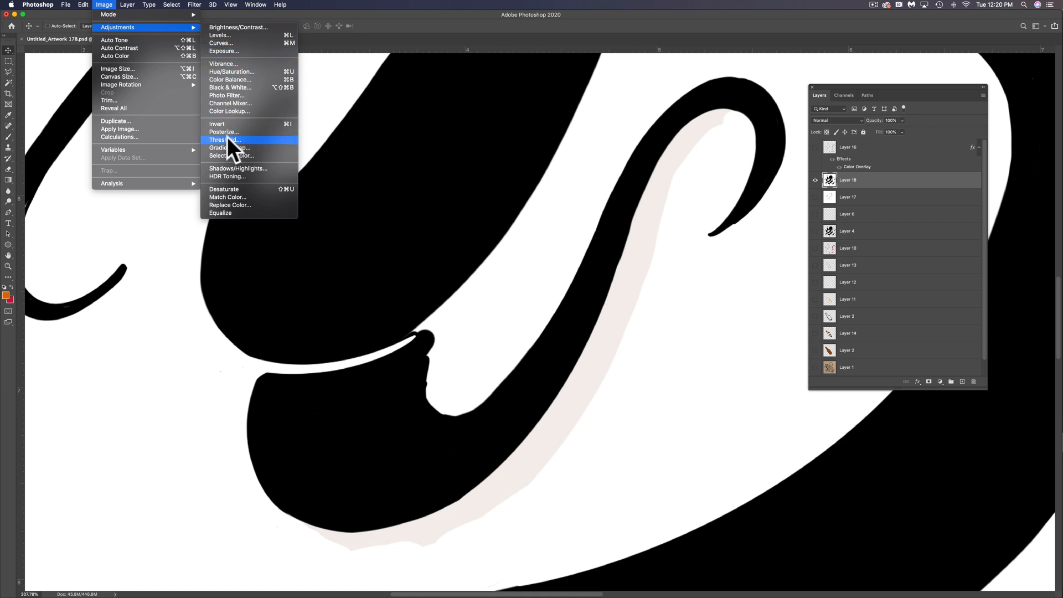
pyautogui.click(226, 140)
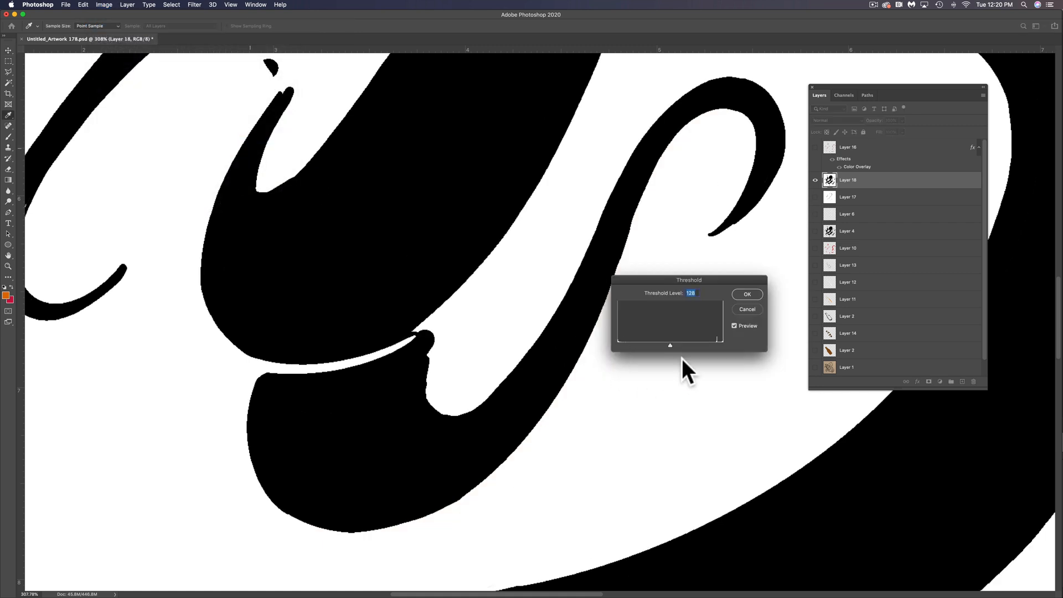
pyautogui.moveTo(763, 307)
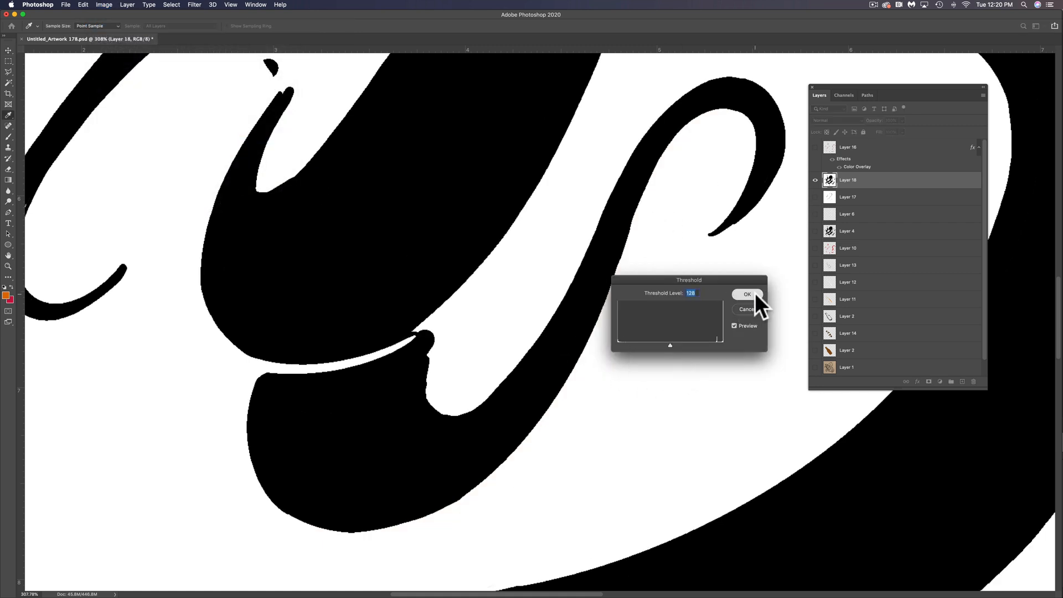
pyautogui.click(747, 295)
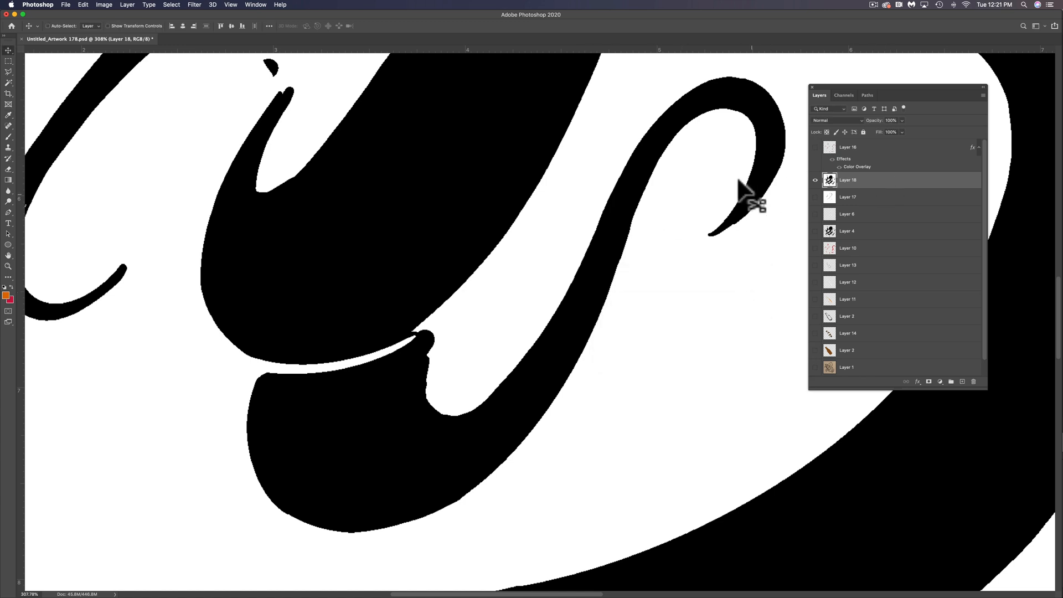
pyautogui.moveTo(714, 187)
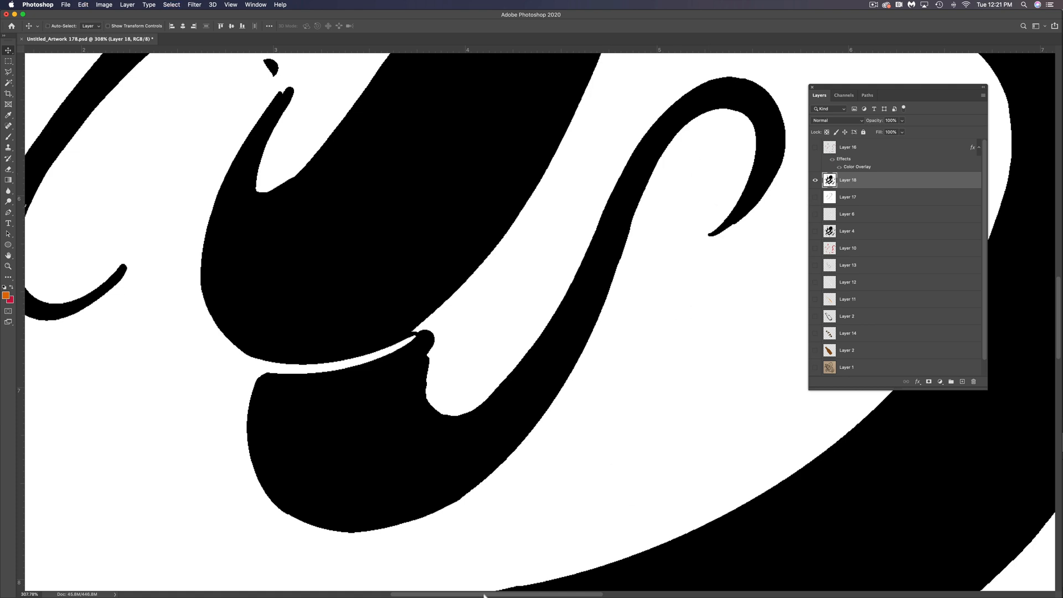
# Image-trace the placed black octopus silhouette and expand it into editable vector paths.
pyautogui.click(568, 581)
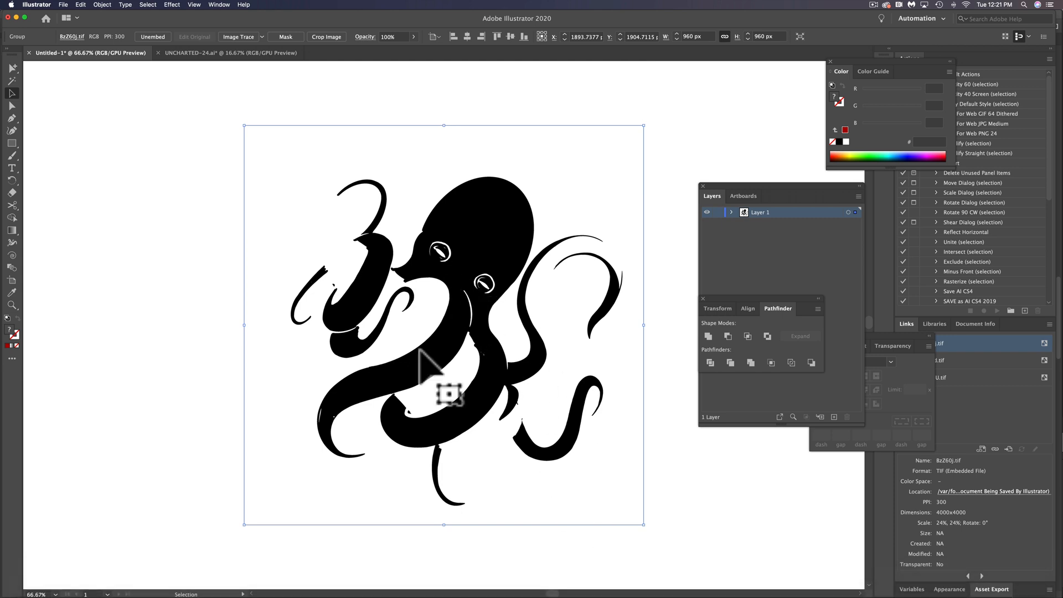
pyautogui.moveTo(488, 357)
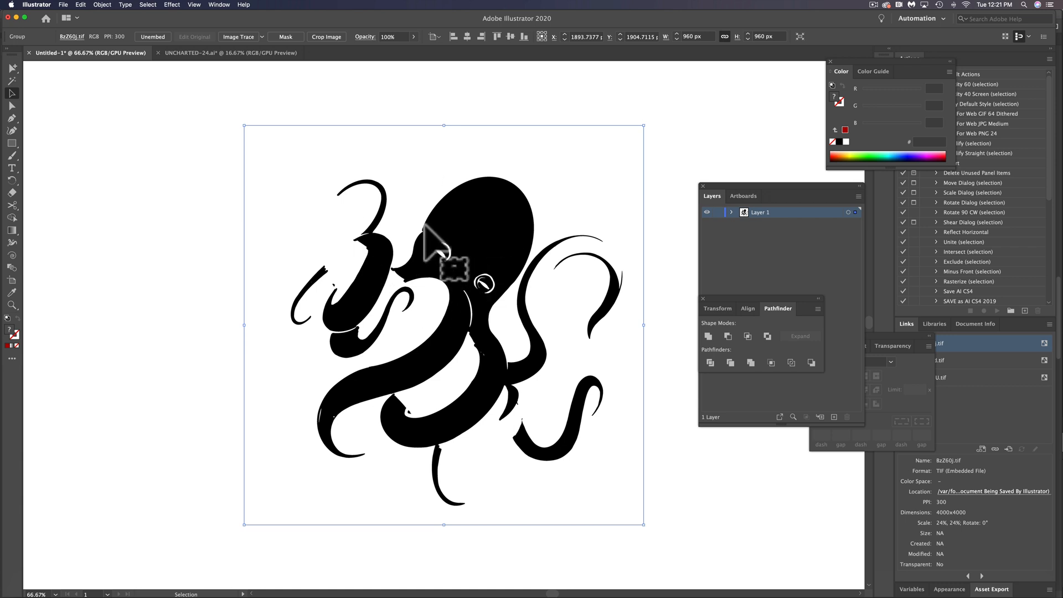
pyautogui.moveTo(248, 46)
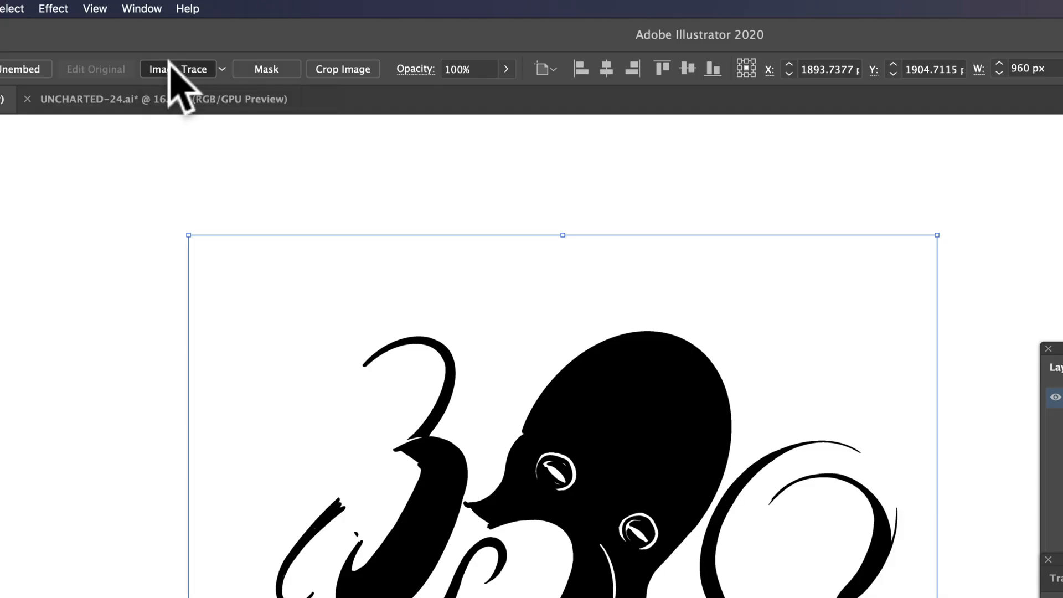
pyautogui.click(178, 69)
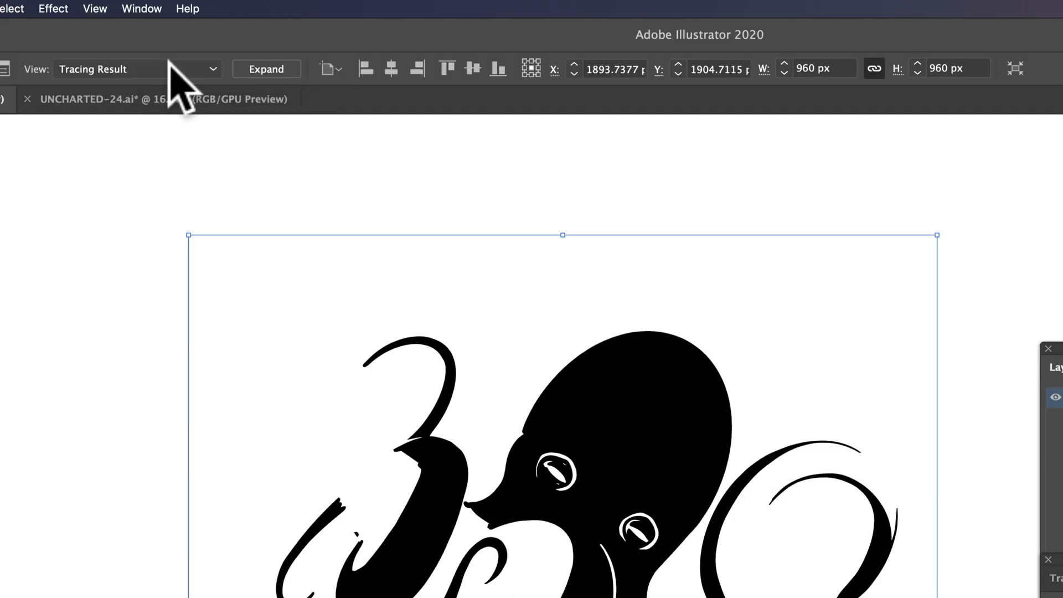
pyautogui.moveTo(269, 83)
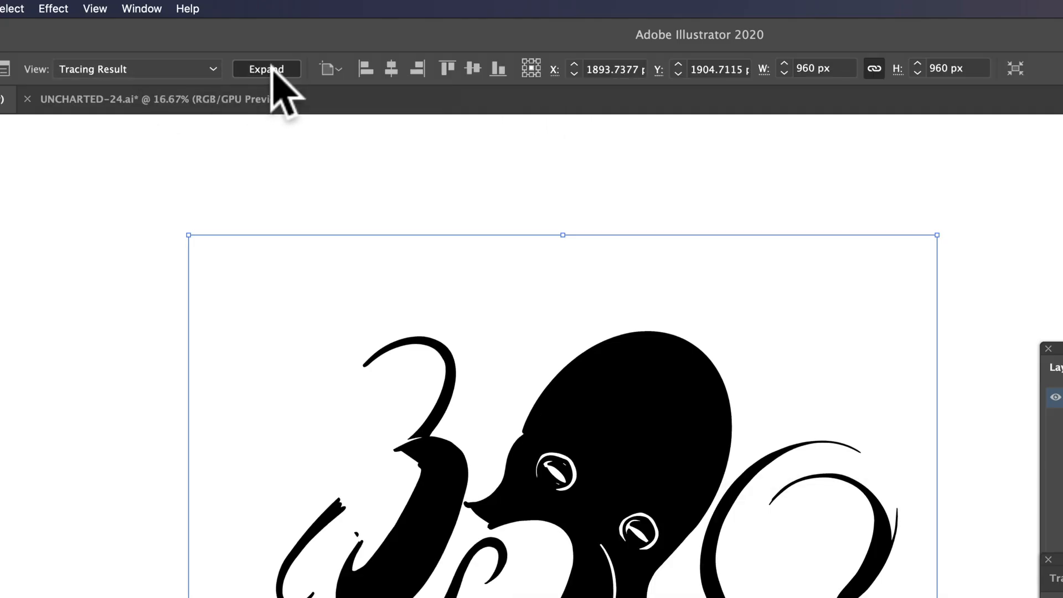
pyautogui.click(266, 68)
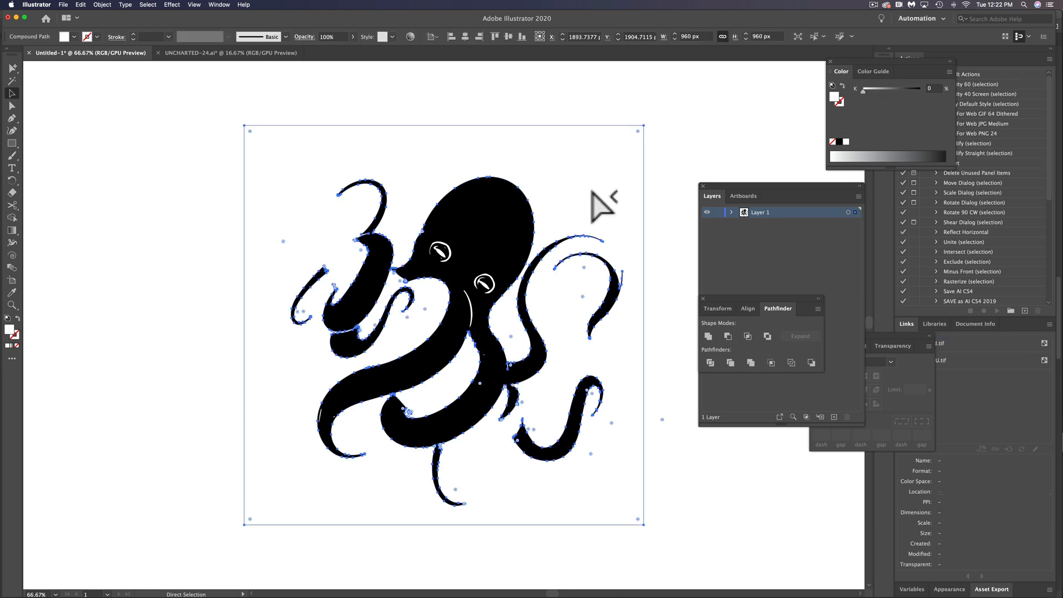
pyautogui.moveTo(581, 190)
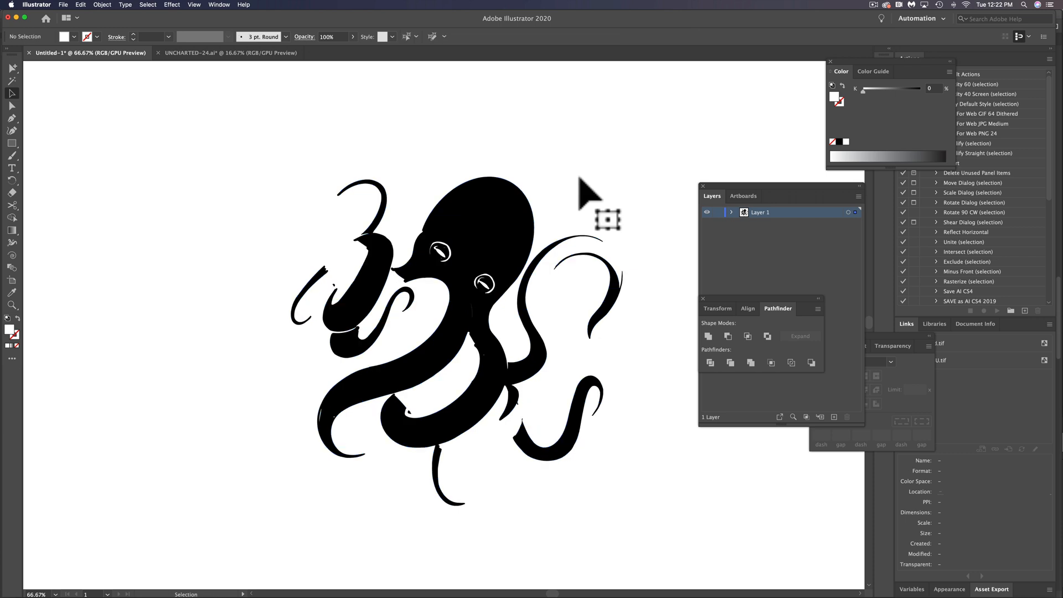
pyautogui.moveTo(474, 213)
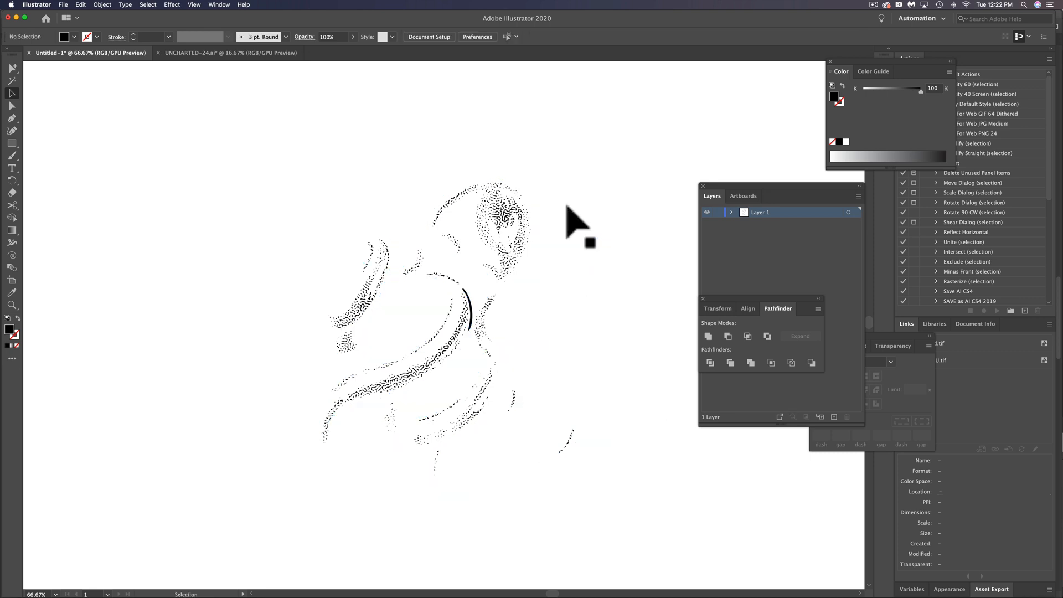
pyautogui.moveTo(497, 225)
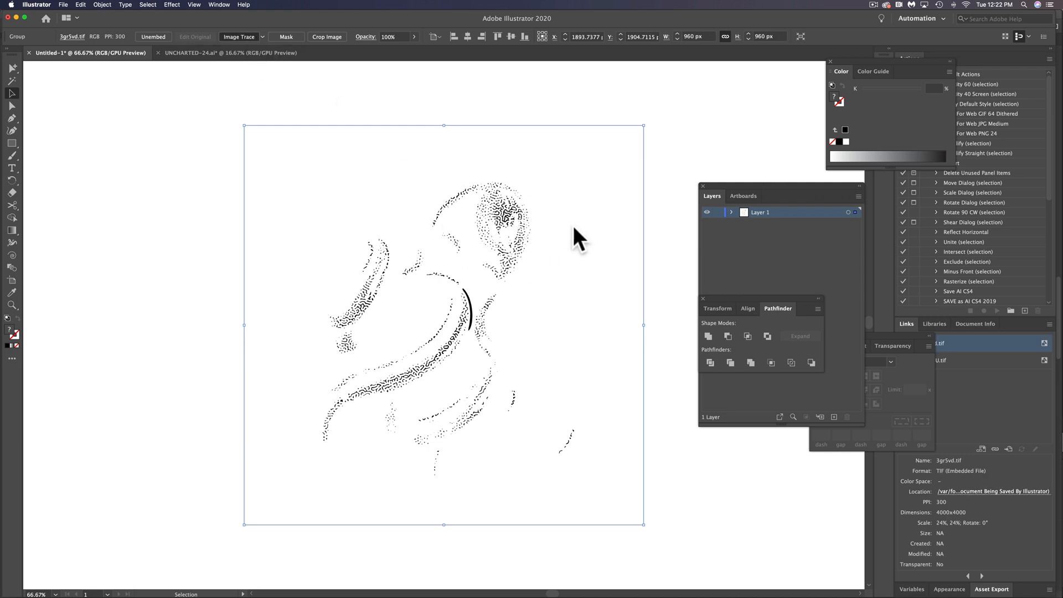
# Image-trace the dotted octopus texture and expand it into vector paths.
pyautogui.click(239, 37)
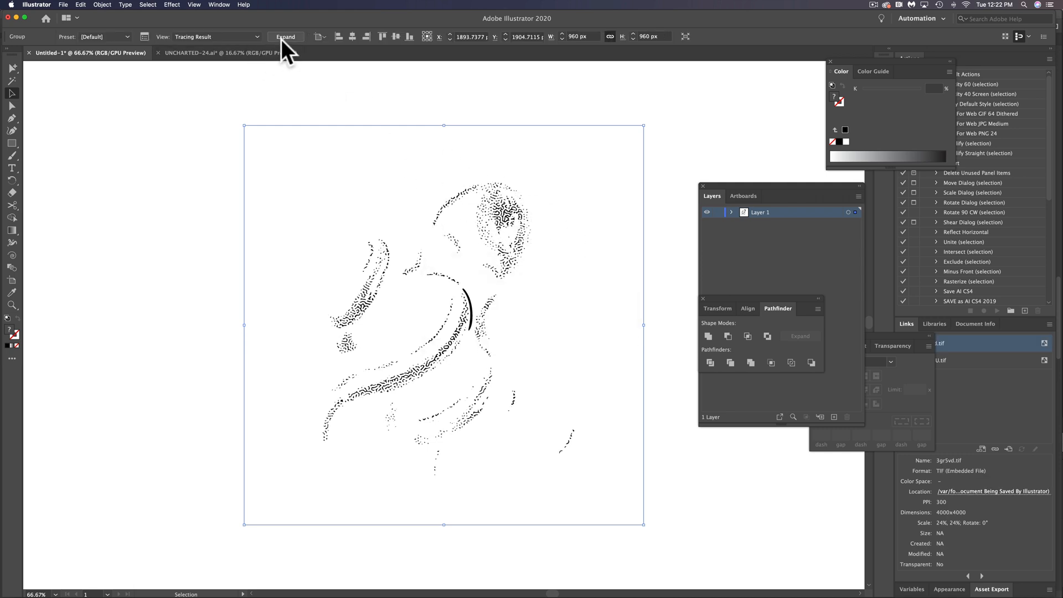
pyautogui.click(286, 36)
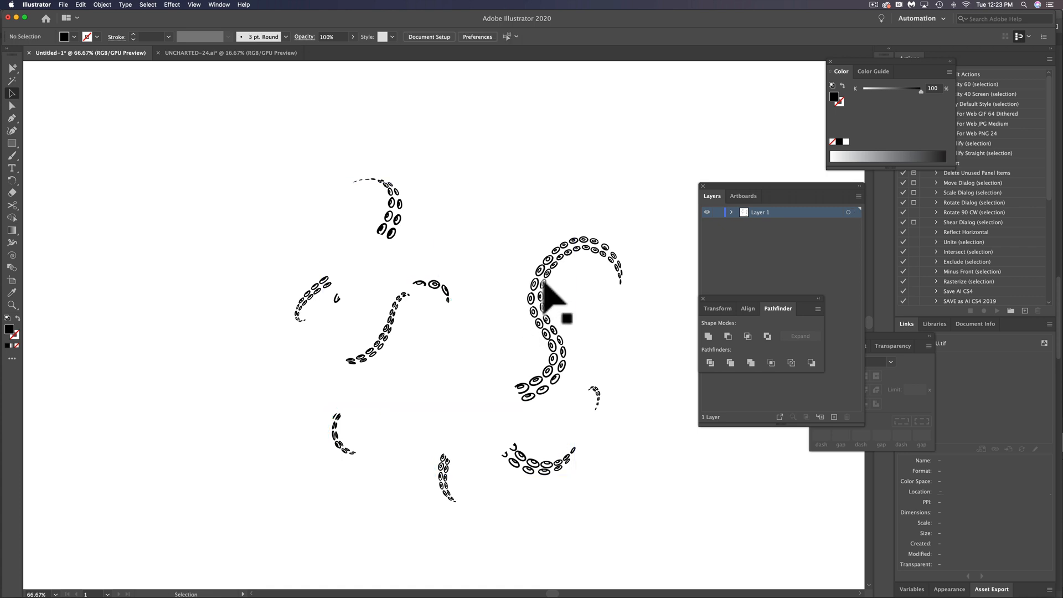
pyautogui.moveTo(579, 267)
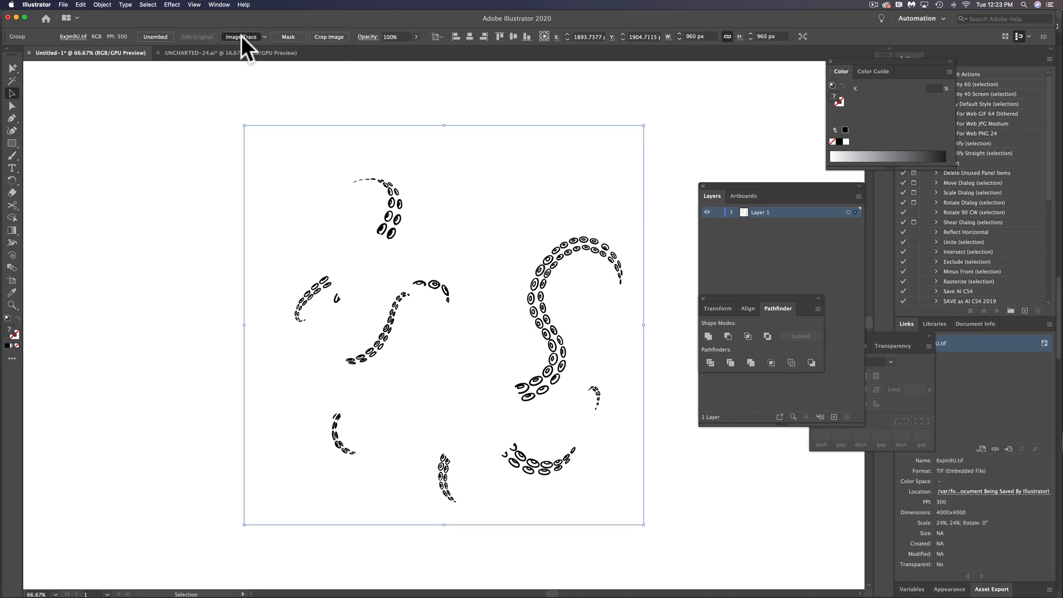
# Image-trace the suction-cup drawings into vector artwork over the octopus silhouette.
pyautogui.click(241, 37)
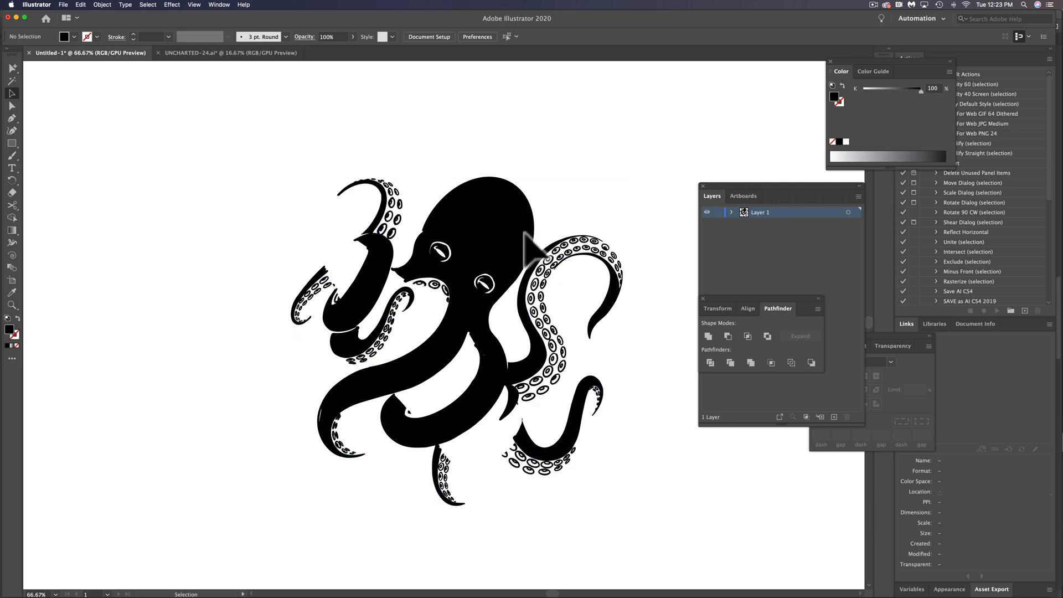
pyautogui.moveTo(75, 12)
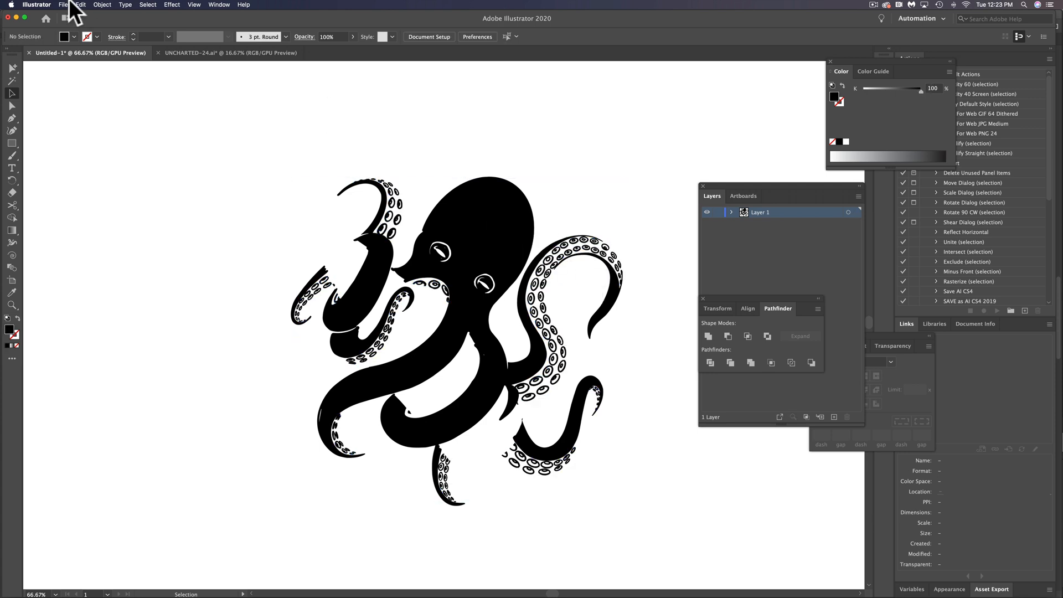
# Show all hidden traced pieces and switch the Color panel to RGB for the dark red 970000 suckers.
pyautogui.click(99, 4)
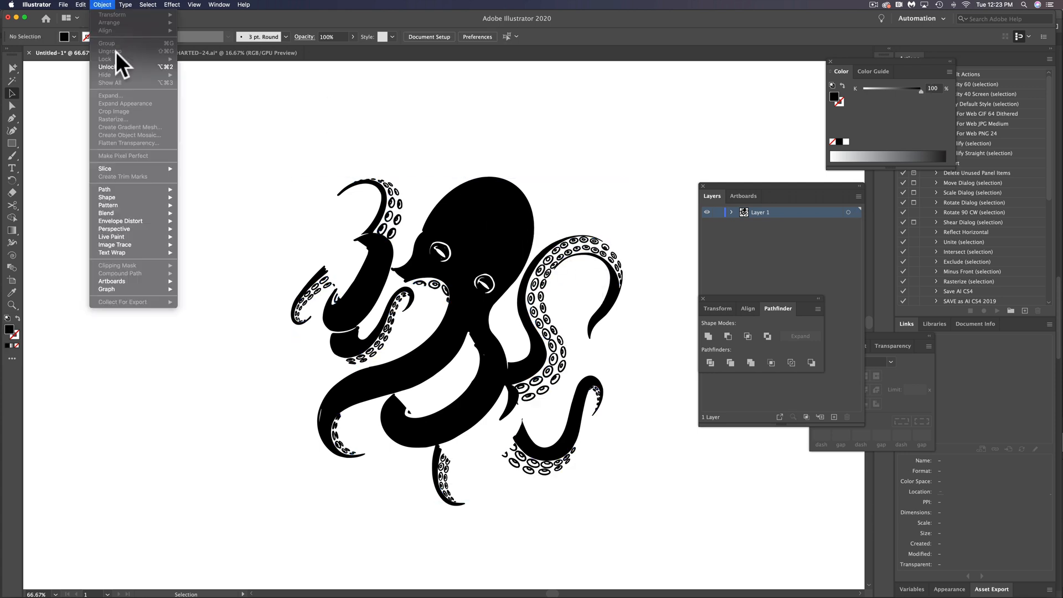
pyautogui.click(99, 5)
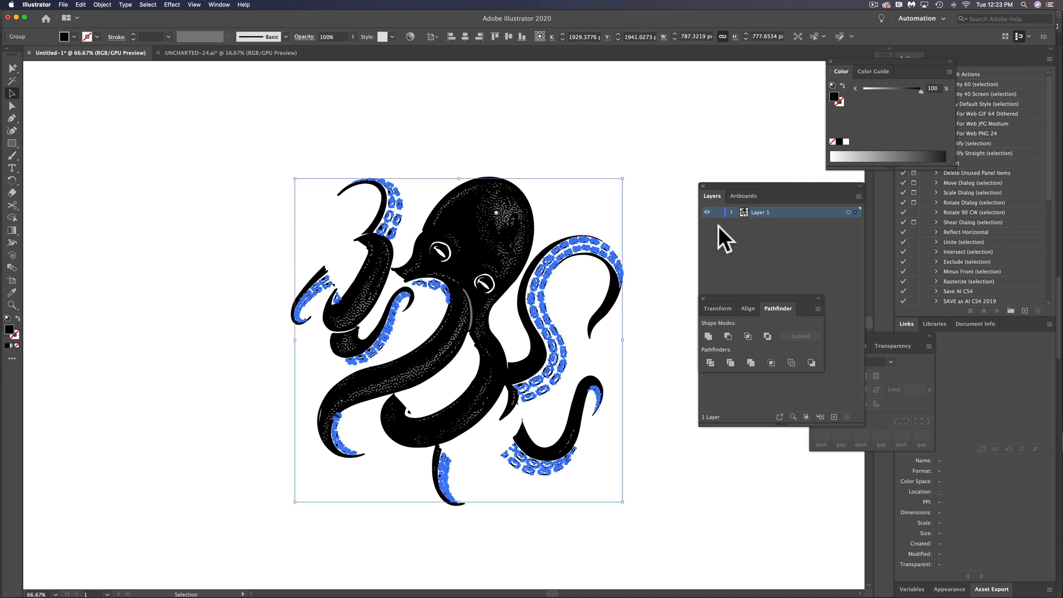
pyautogui.click(949, 71)
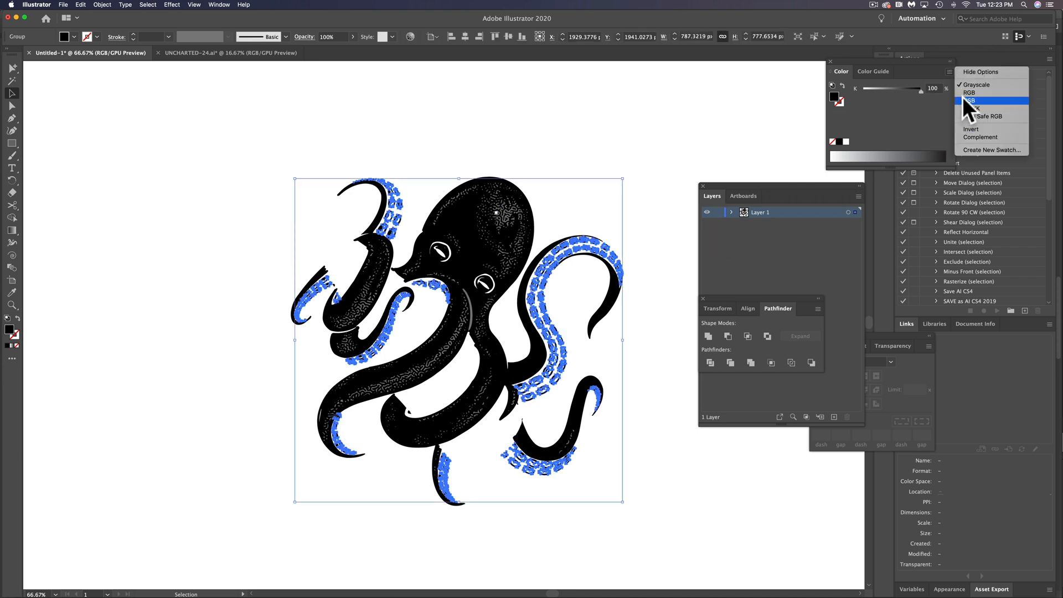
pyautogui.click(973, 99)
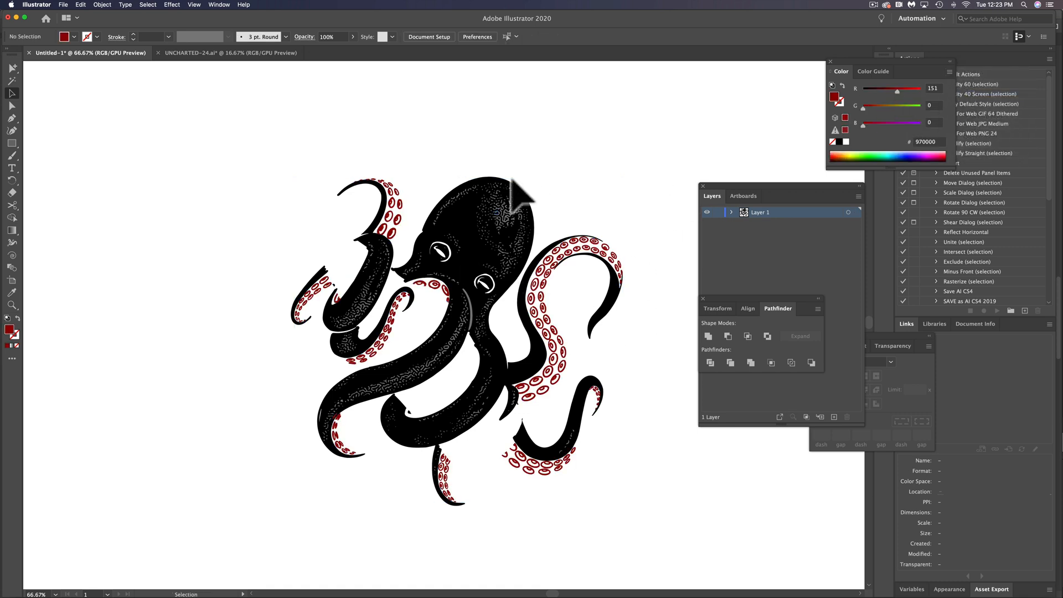
pyautogui.moveTo(649, 382)
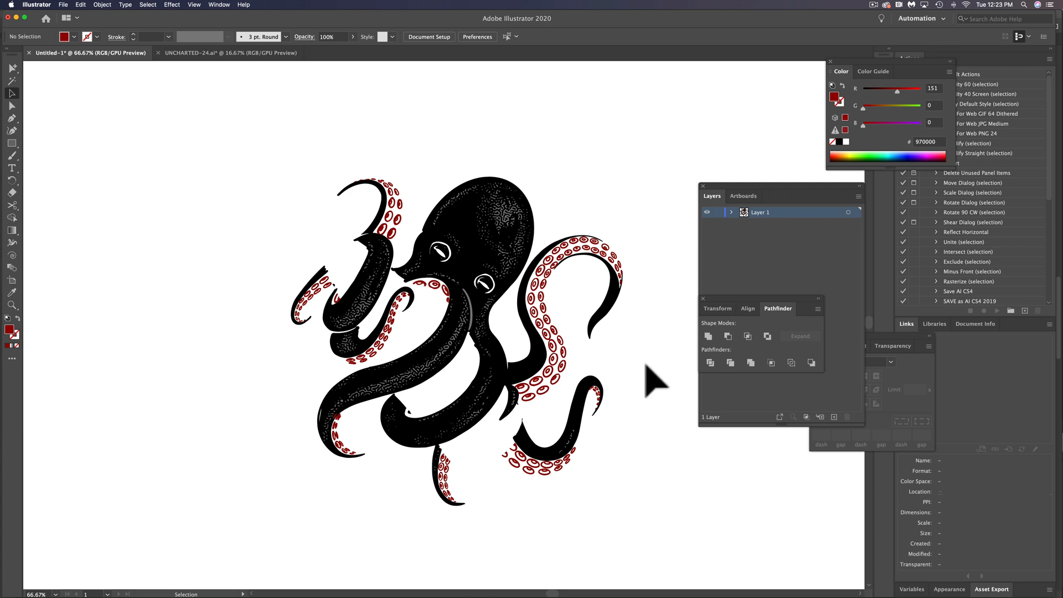
pyautogui.moveTo(576, 390)
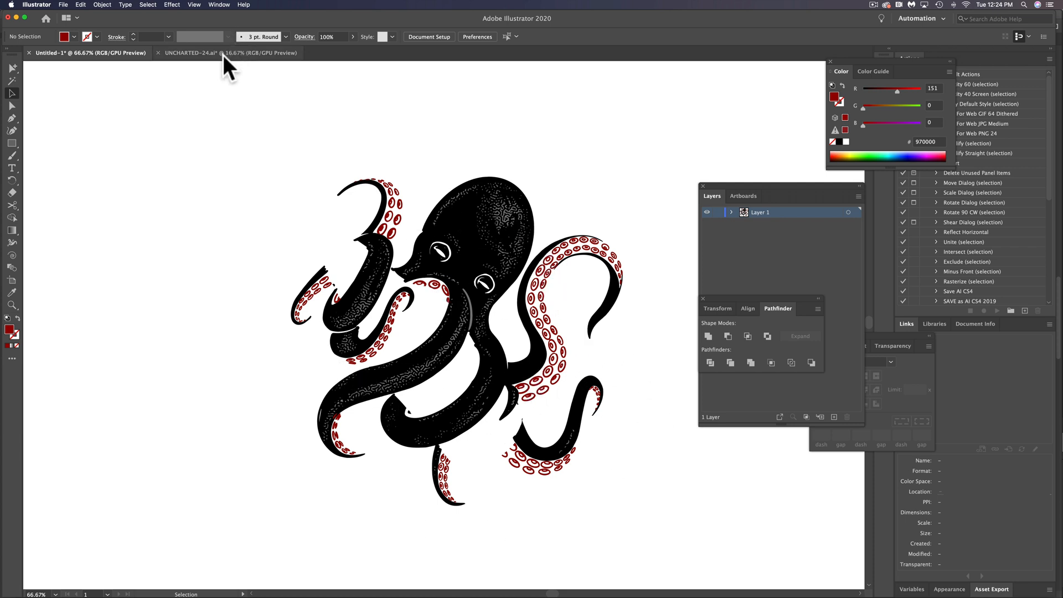
# Switch to UNCHARTED-24.ai and hide the bottle layers to view the octopus alone.
pyautogui.click(205, 52)
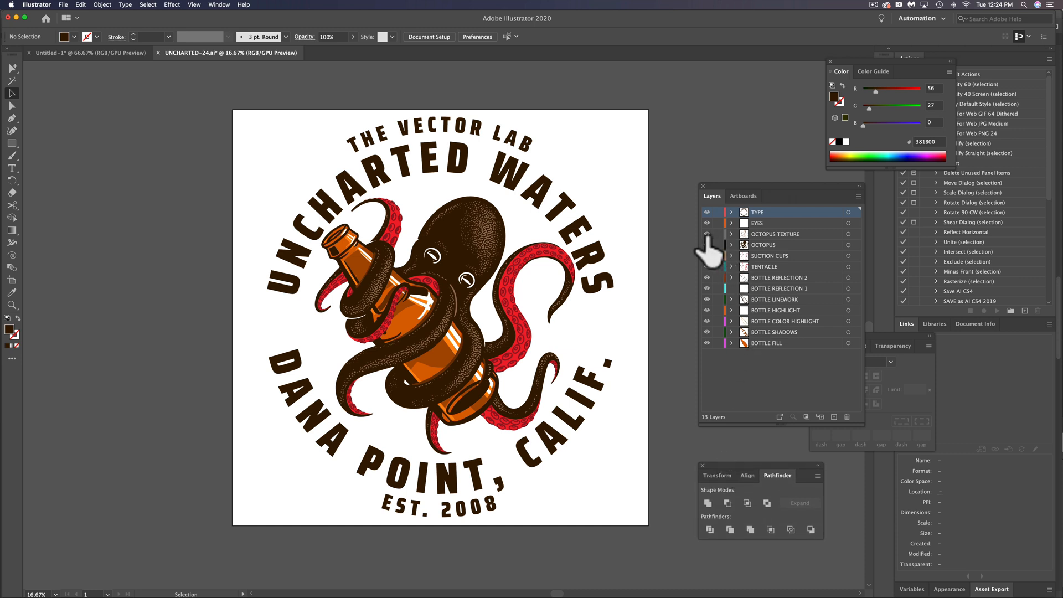
pyautogui.click(707, 234)
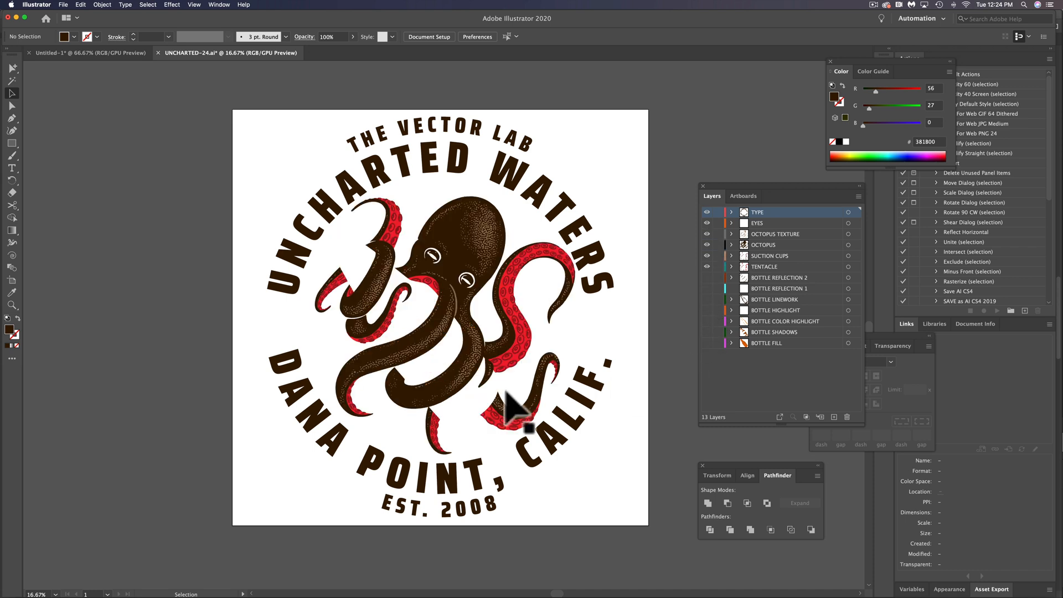
pyautogui.moveTo(487, 334)
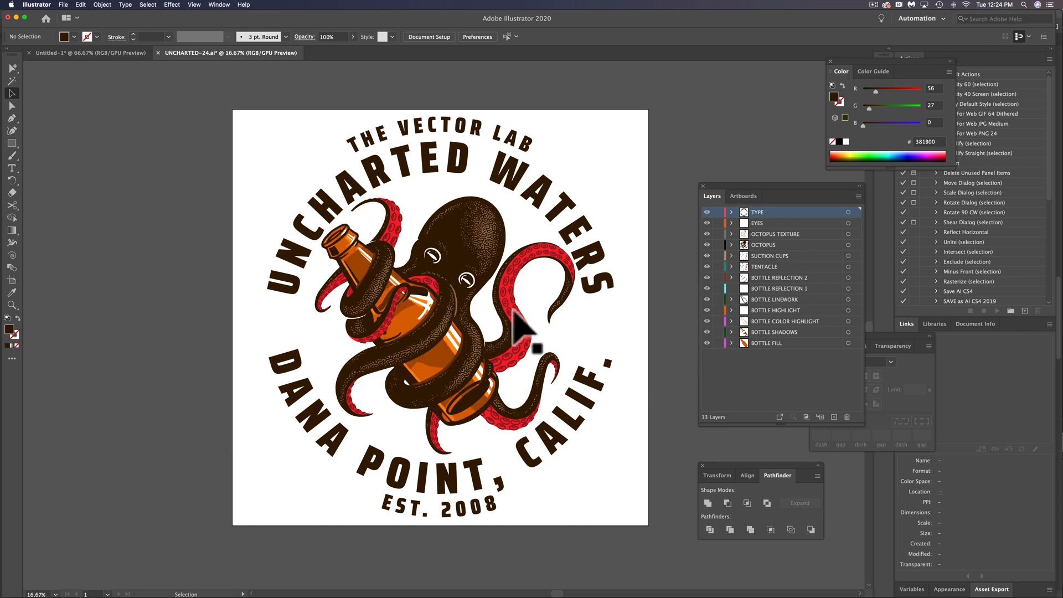
pyautogui.moveTo(516, 281)
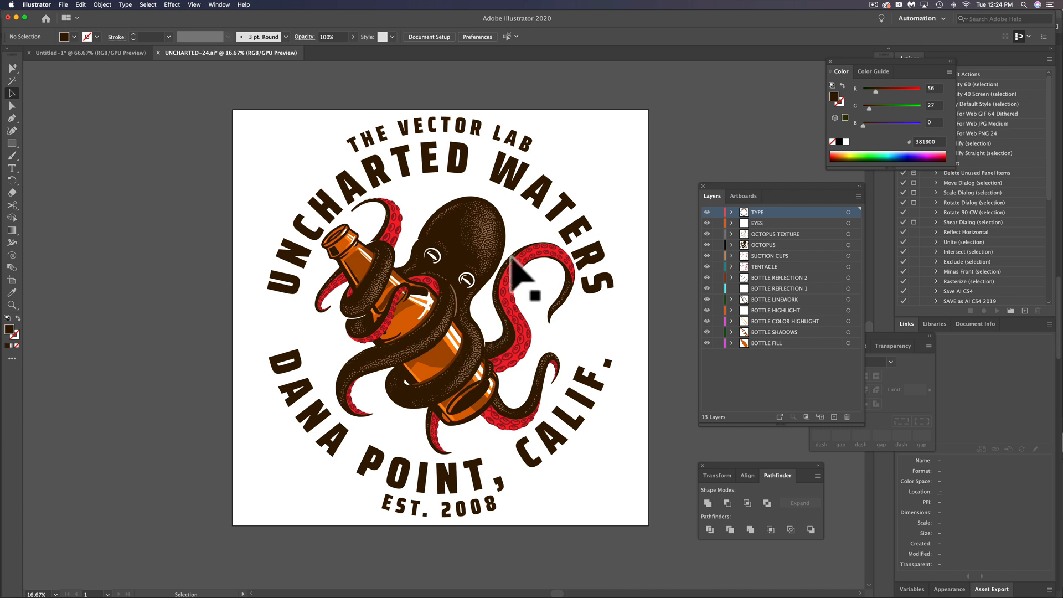
pyautogui.moveTo(484, 224)
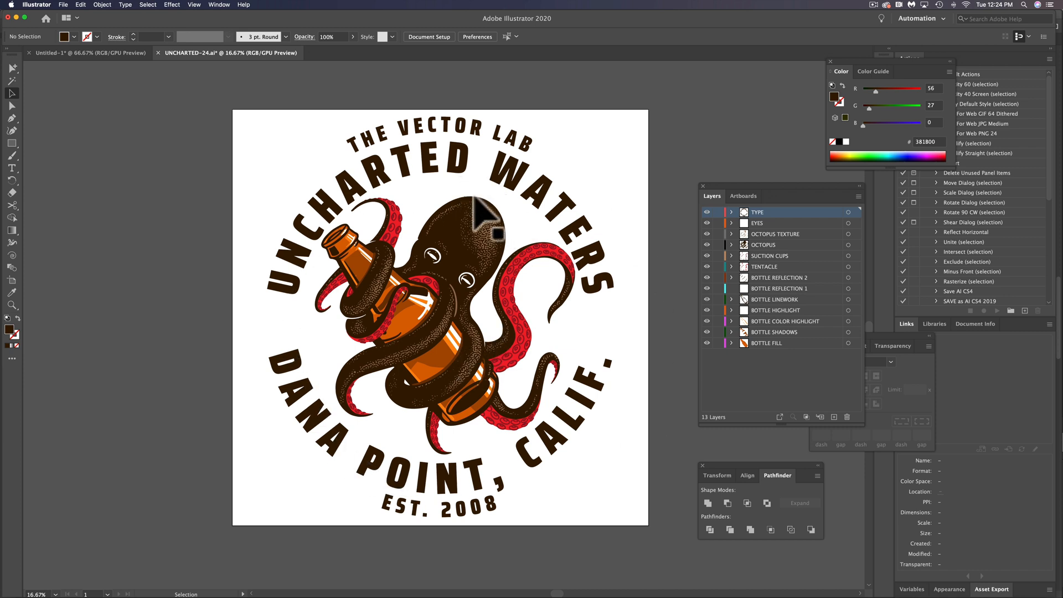